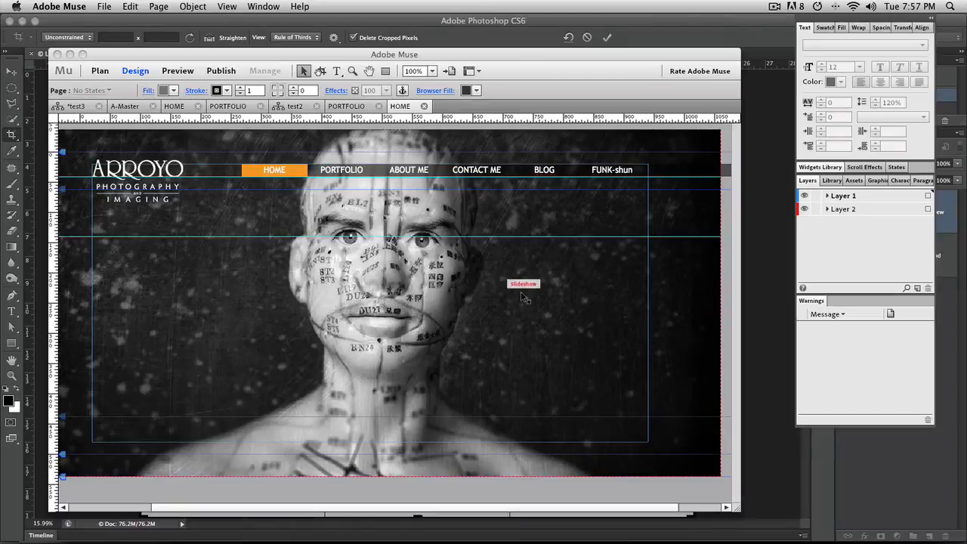
Step: Preview the HOME page live, return to the layout, and bring up the File menu
{"action": "left_click_drag", "start_coordinate": [524, 283], "coordinate": [679, 281]}
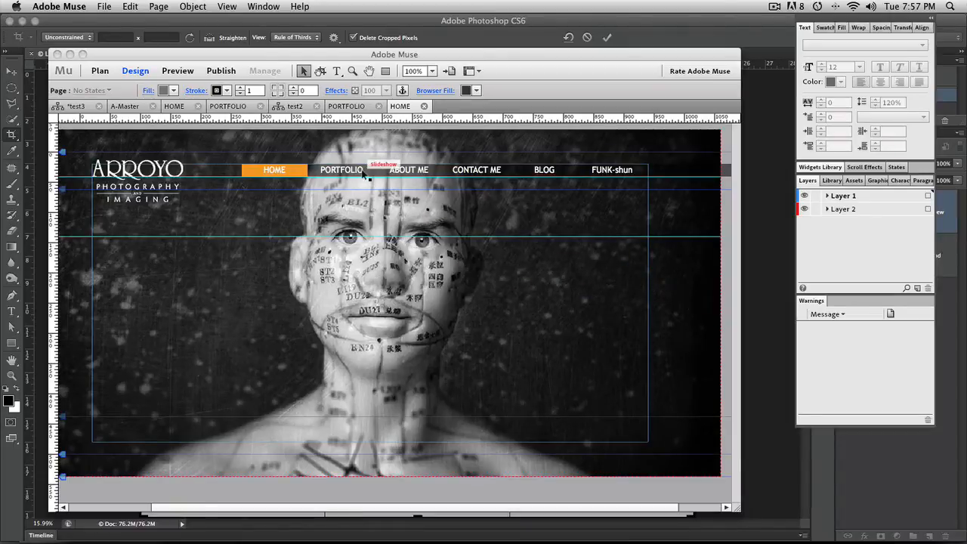
{"action": "mouse_move", "coordinate": [234, 151]}
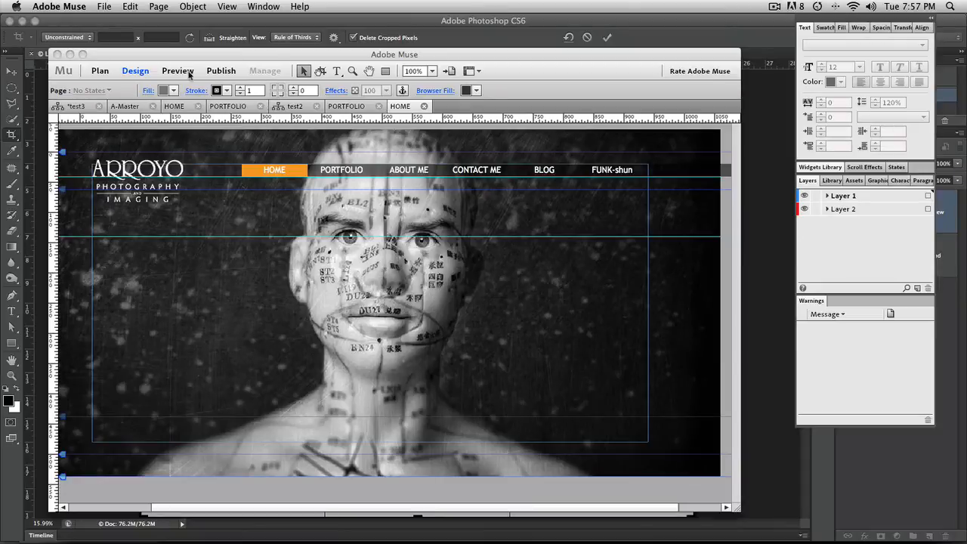
{"action": "left_click", "coordinate": [178, 70]}
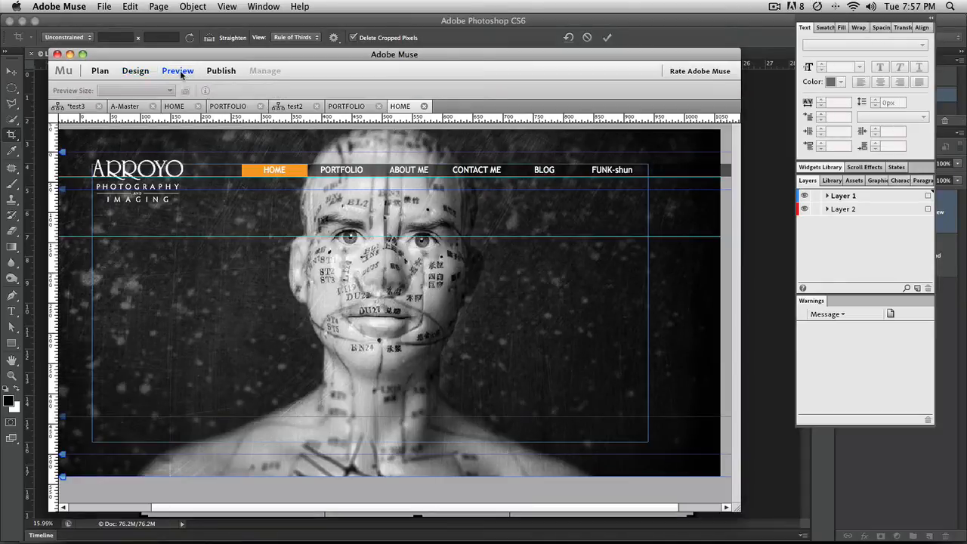
{"action": "left_click", "coordinate": [178, 70]}
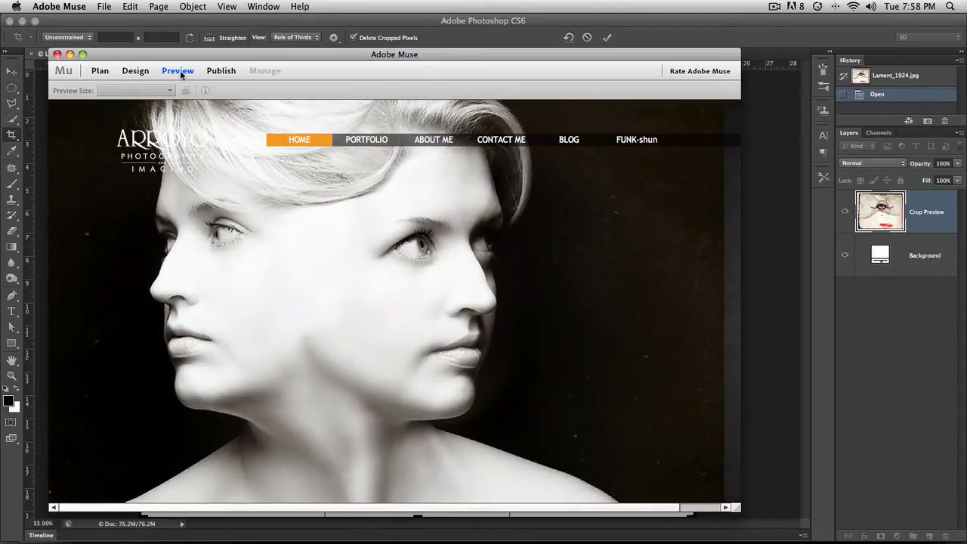
{"action": "left_click", "coordinate": [135, 71]}
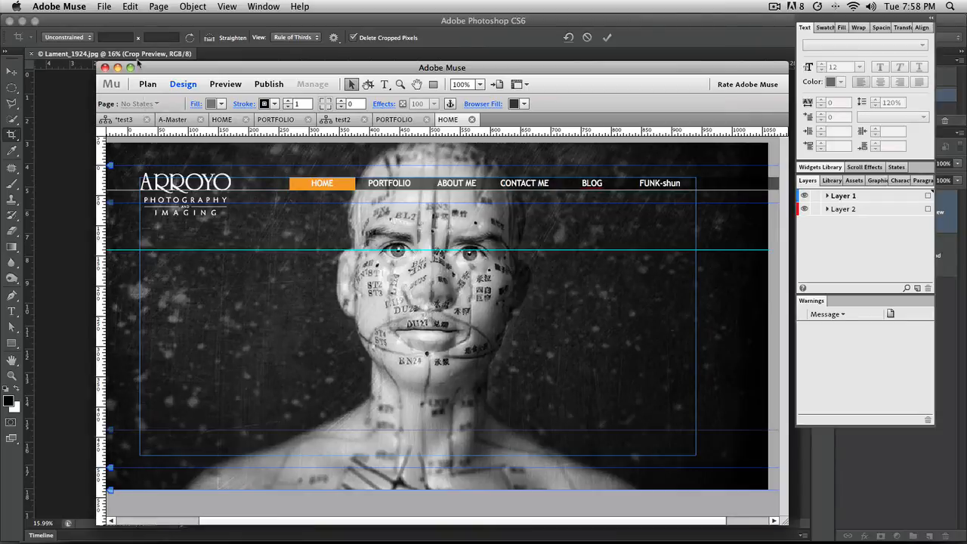
{"action": "left_click", "coordinate": [104, 6]}
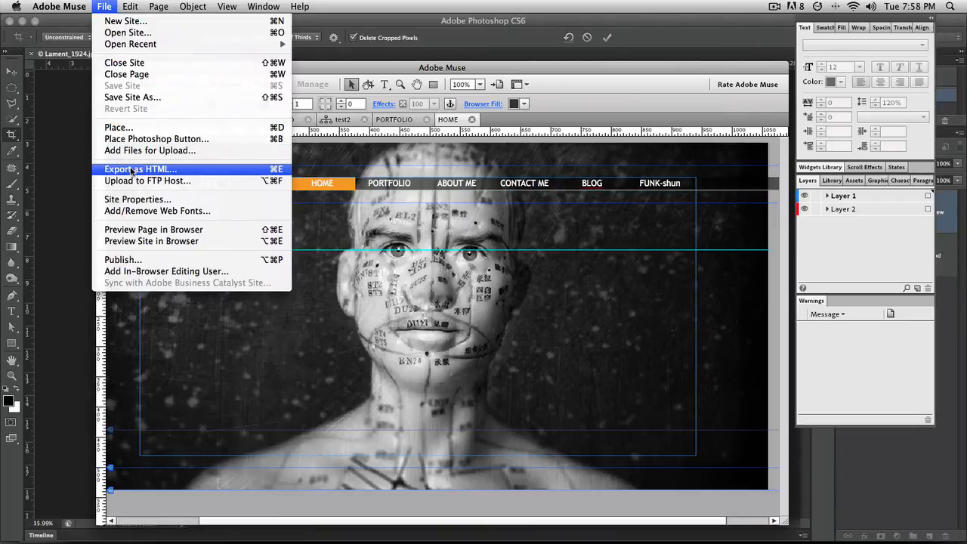
{"action": "mouse_move", "coordinate": [138, 199]}
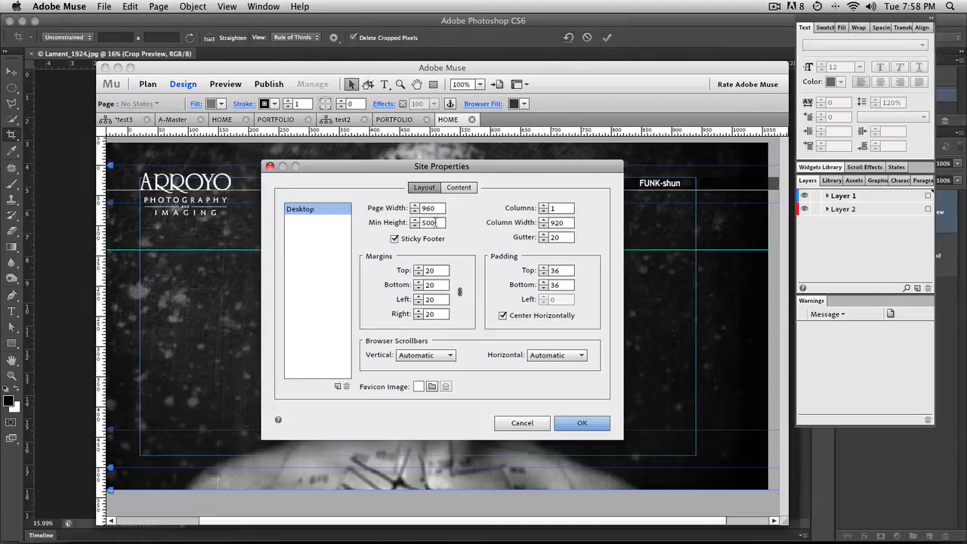
{"action": "mouse_move", "coordinate": [468, 232]}
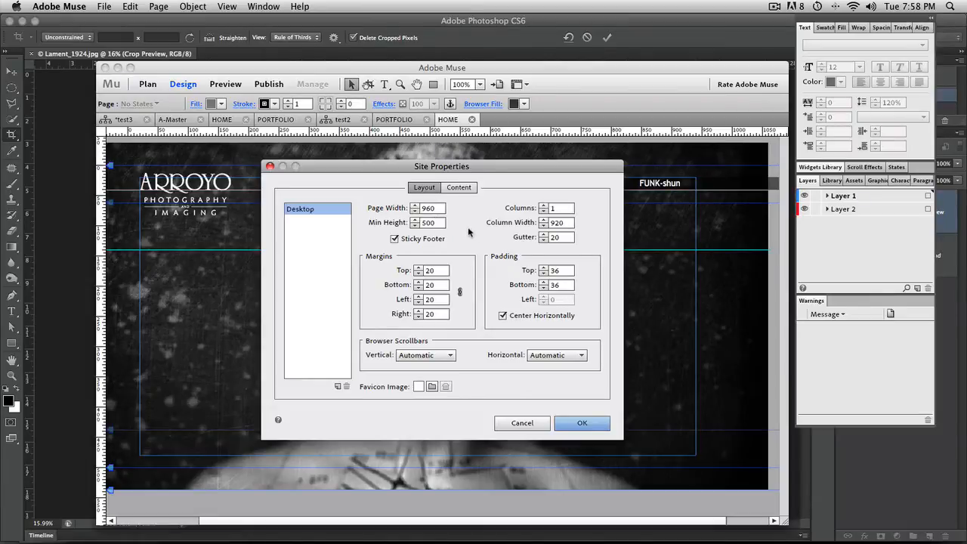
{"action": "mouse_move", "coordinate": [456, 215]}
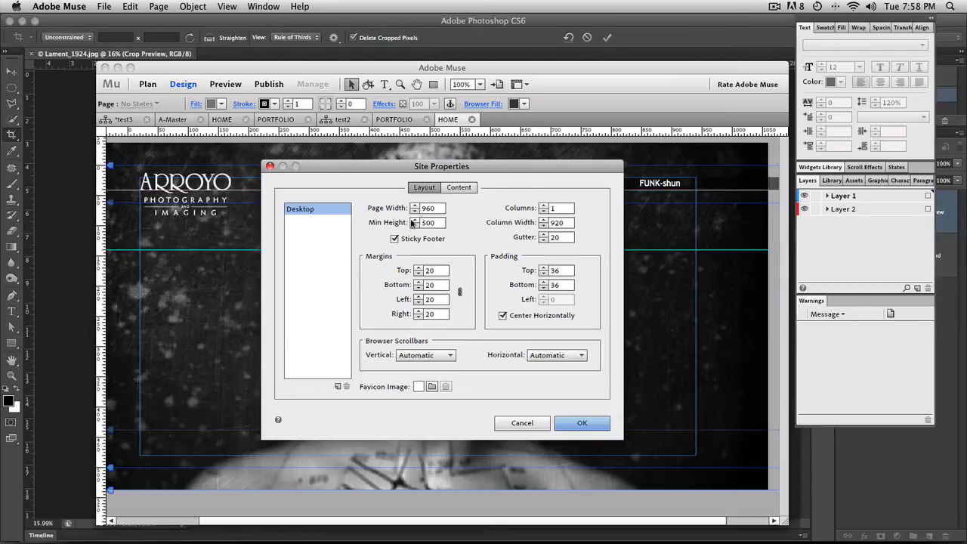
{"action": "mouse_move", "coordinate": [299, 256]}
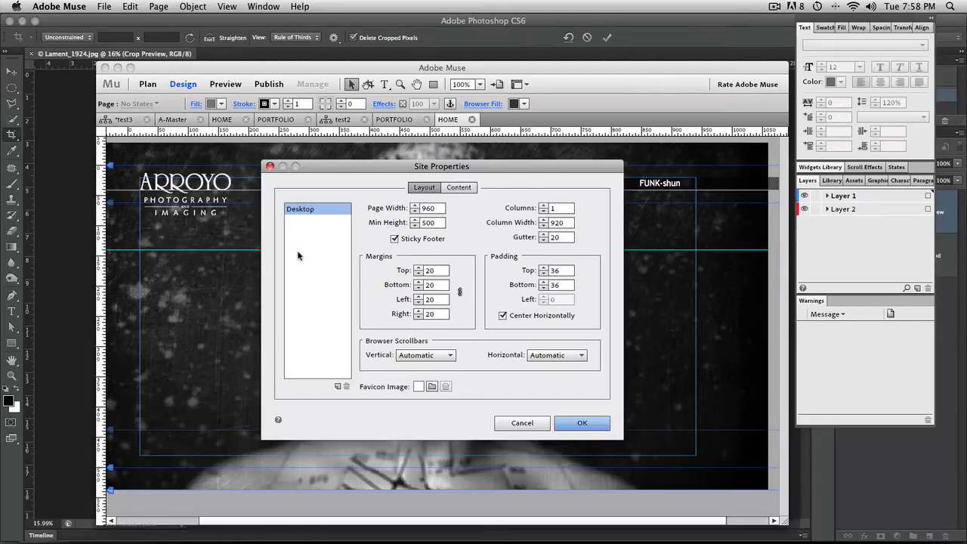
{"action": "mouse_move", "coordinate": [247, 262]}
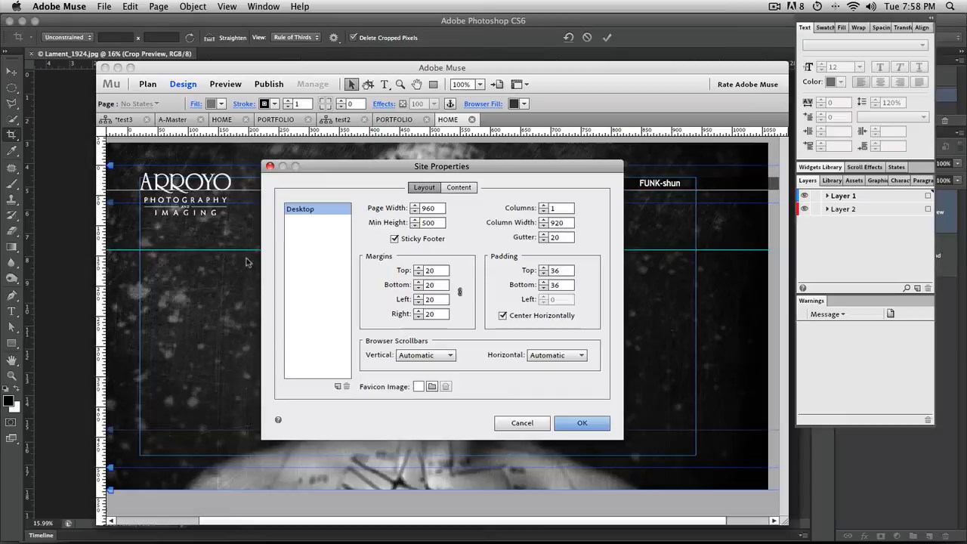
{"action": "mouse_move", "coordinate": [233, 261]}
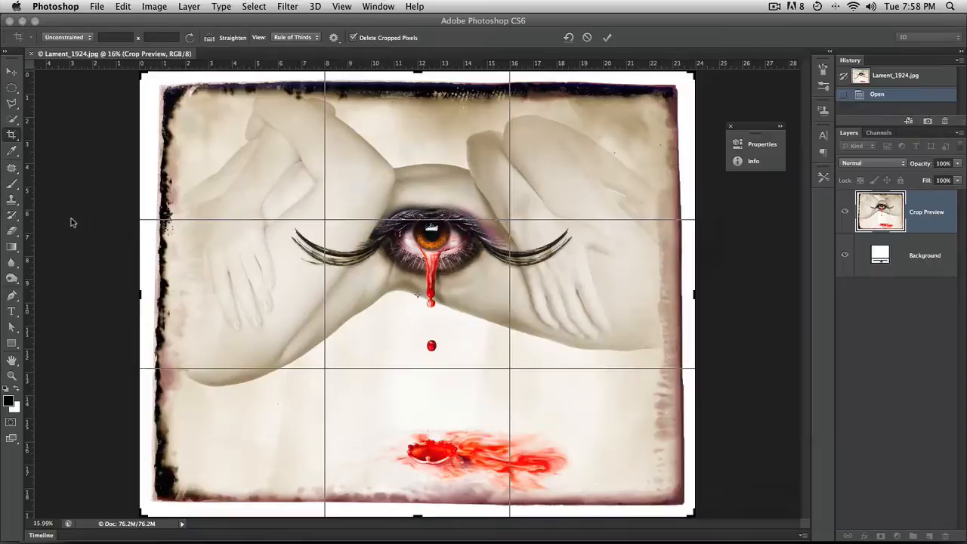
{"action": "mouse_move", "coordinate": [201, 148]}
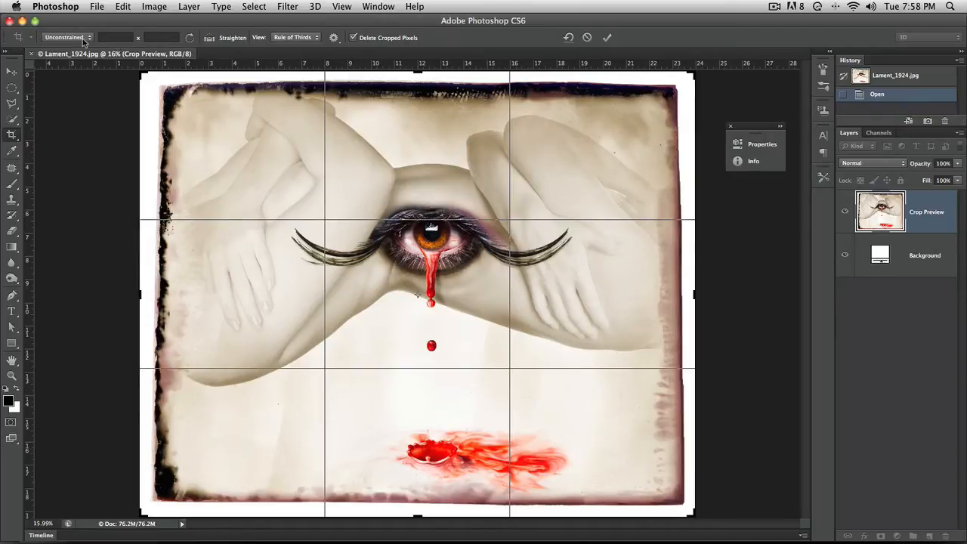
Step: Keep the Lament crop ratio Unconstrained and enter 960 as the custom width
{"action": "left_click", "coordinate": [68, 37]}
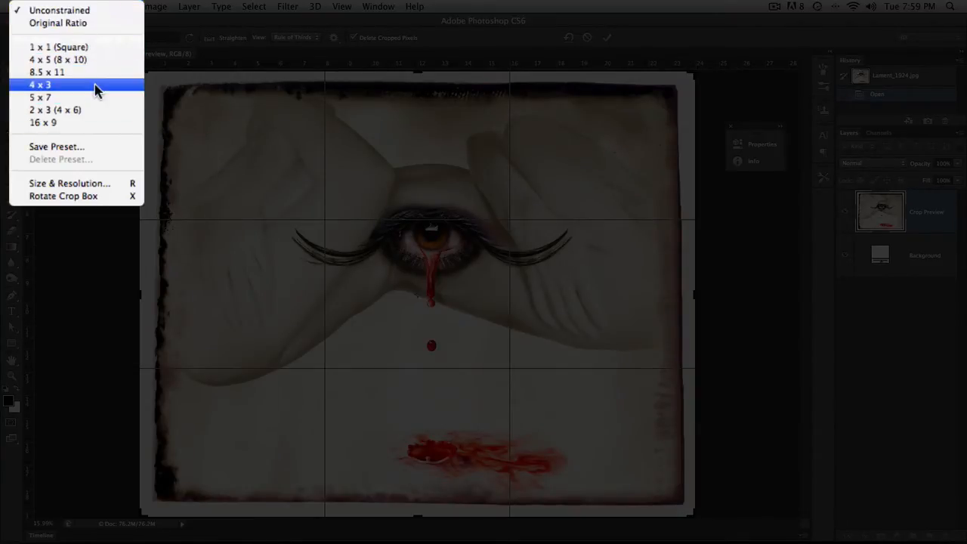
{"action": "mouse_move", "coordinate": [72, 22]}
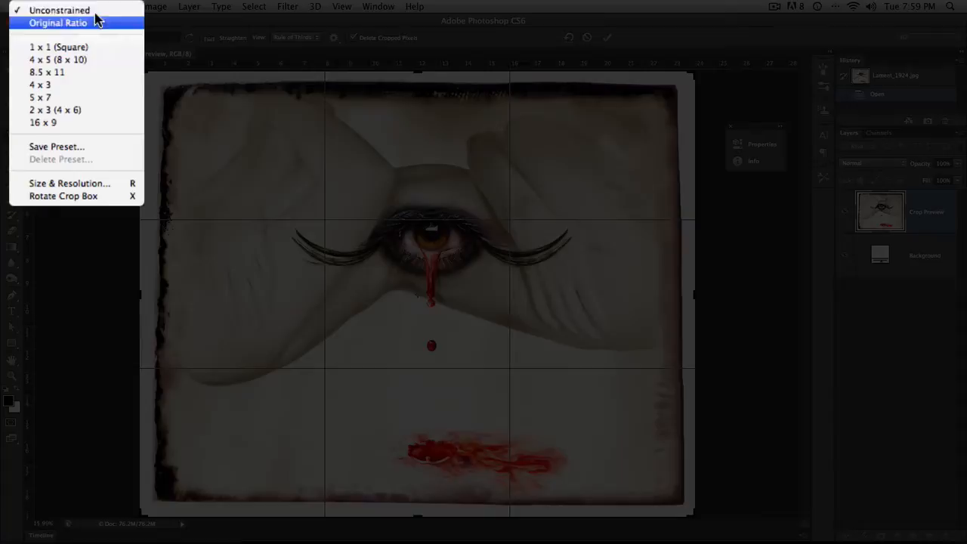
{"action": "left_click", "coordinate": [59, 10]}
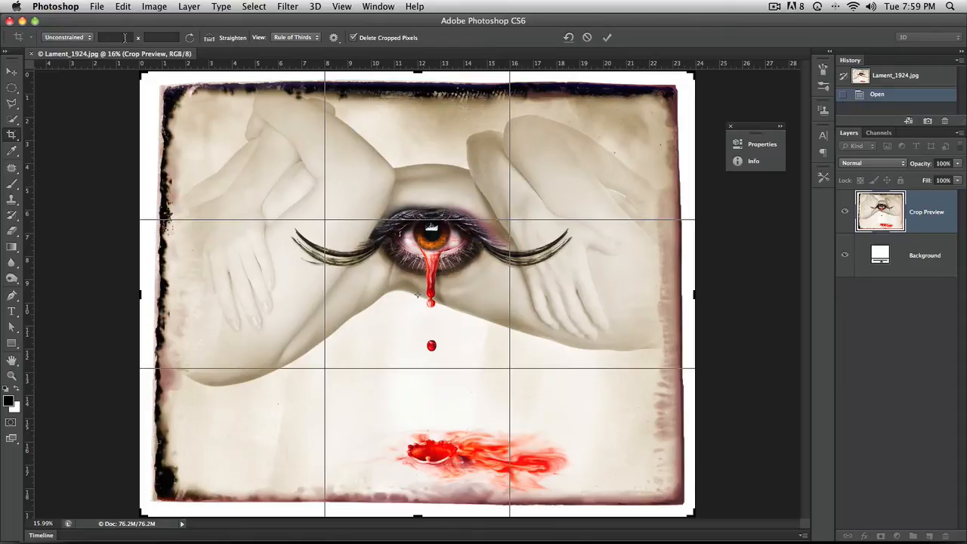
{"action": "mouse_move", "coordinate": [123, 38]}
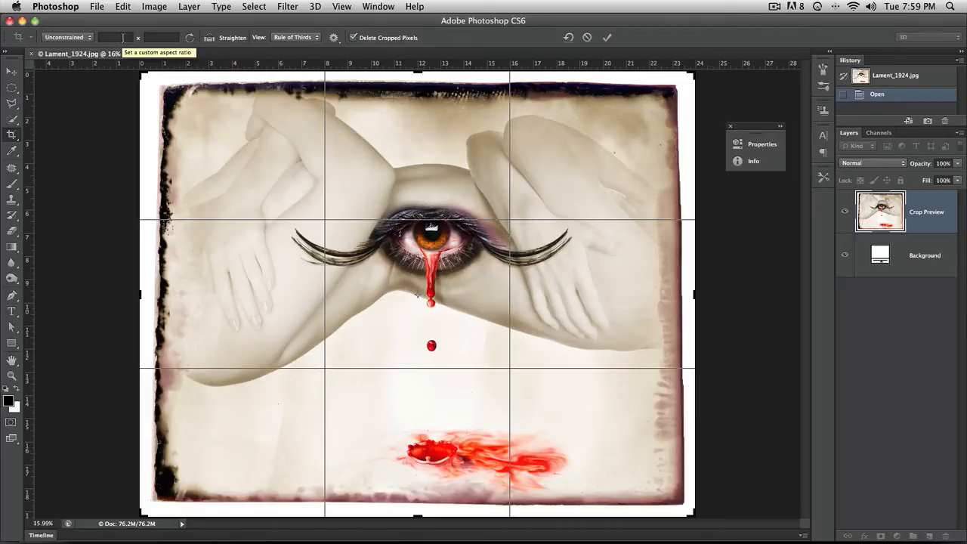
{"action": "left_click", "coordinate": [606, 37]}
{"action": "type", "text": "960"}
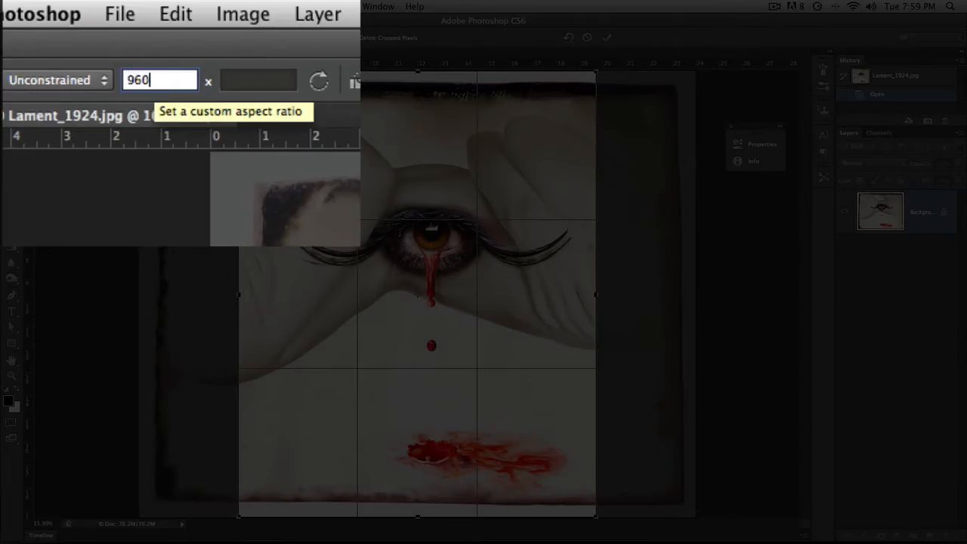
Step: Set the crop frame to 960px by 500px, positioned over the eye and arms
{"action": "type", "text": "px"}
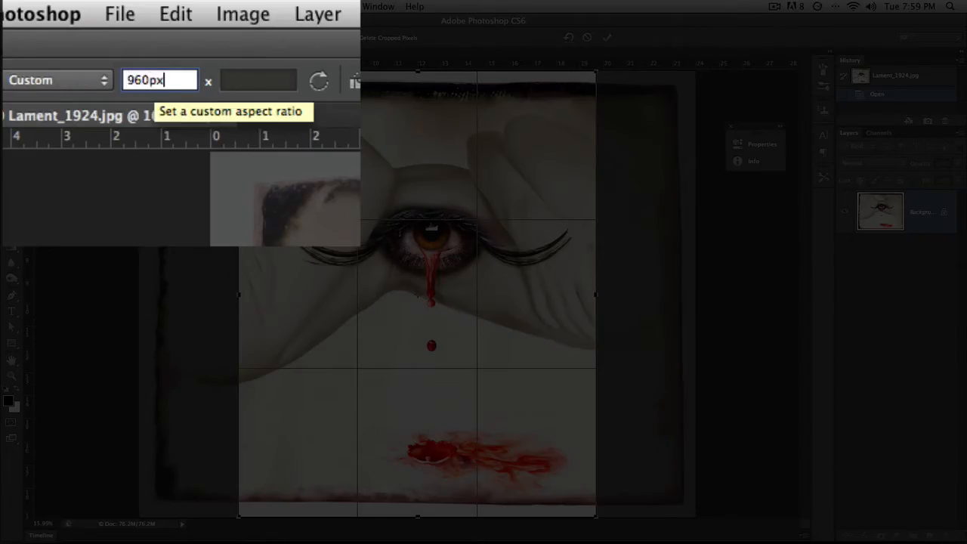
{"action": "left_click", "coordinate": [258, 80]}
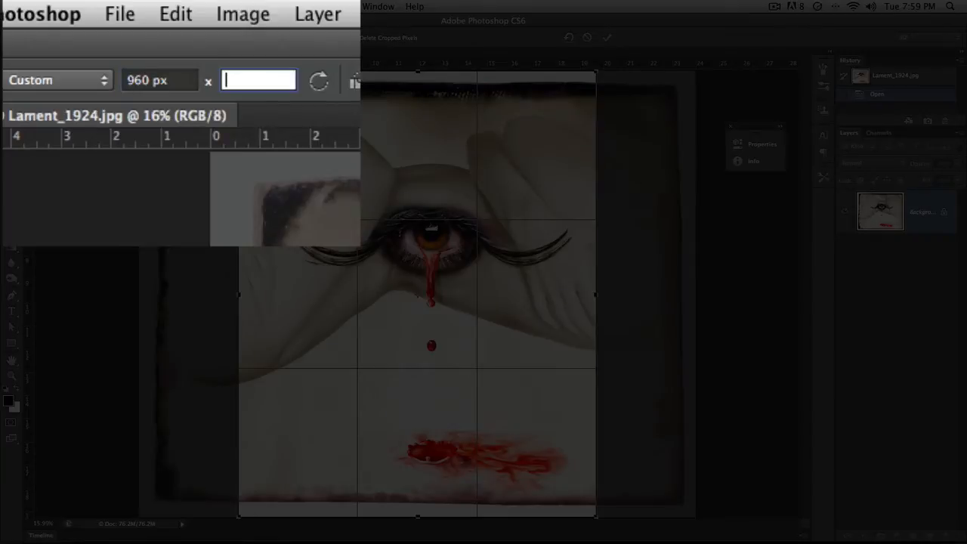
{"action": "type", "text": "500px"}
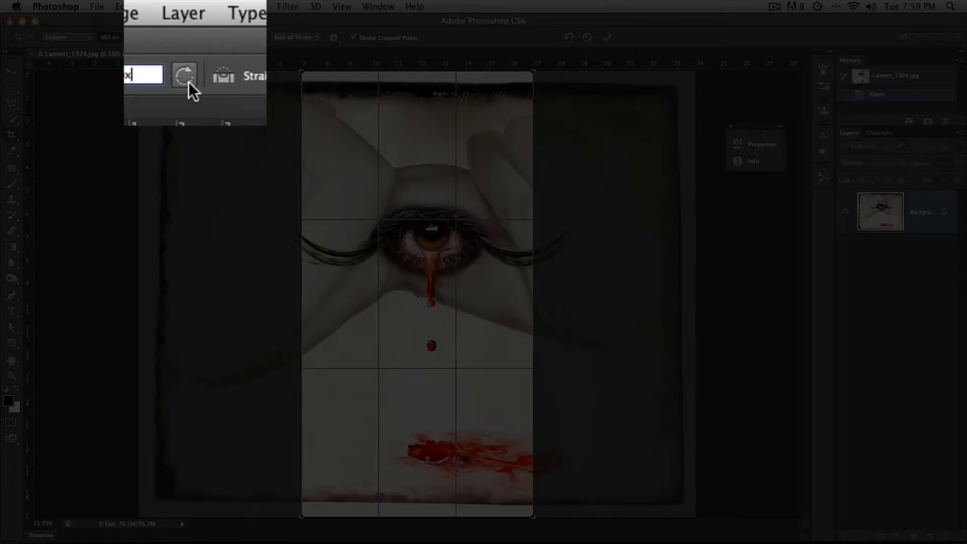
{"action": "mouse_move", "coordinate": [185, 76]}
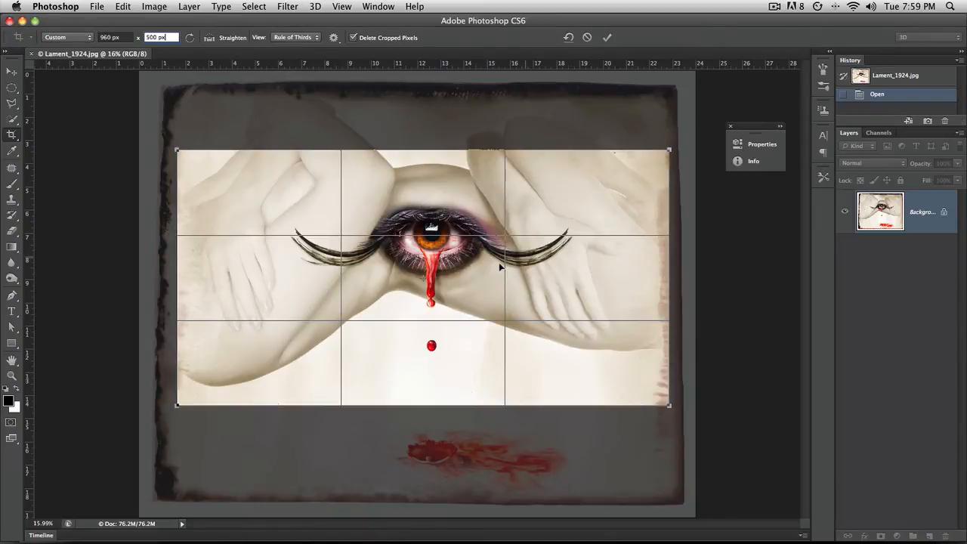
{"action": "mouse_move", "coordinate": [507, 280]}
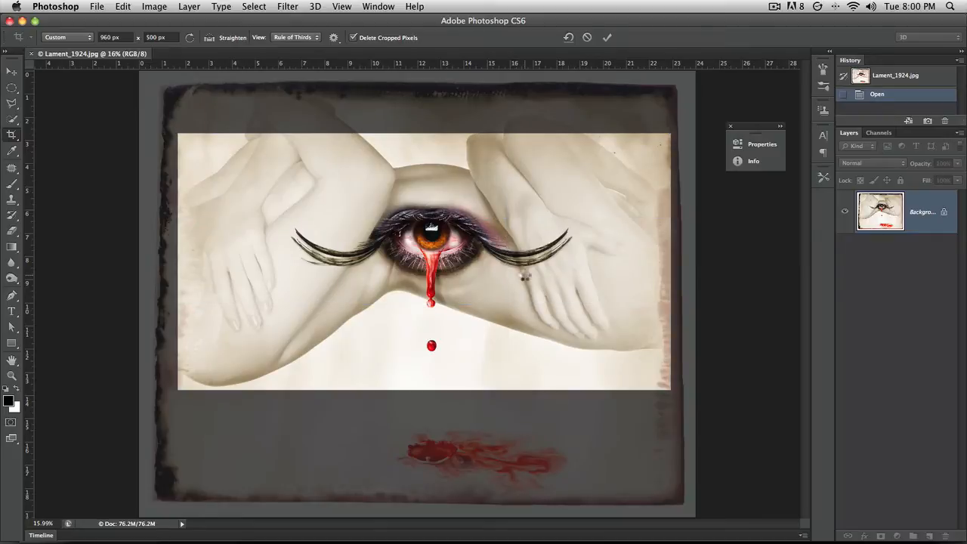
{"action": "left_click", "coordinate": [607, 37]}
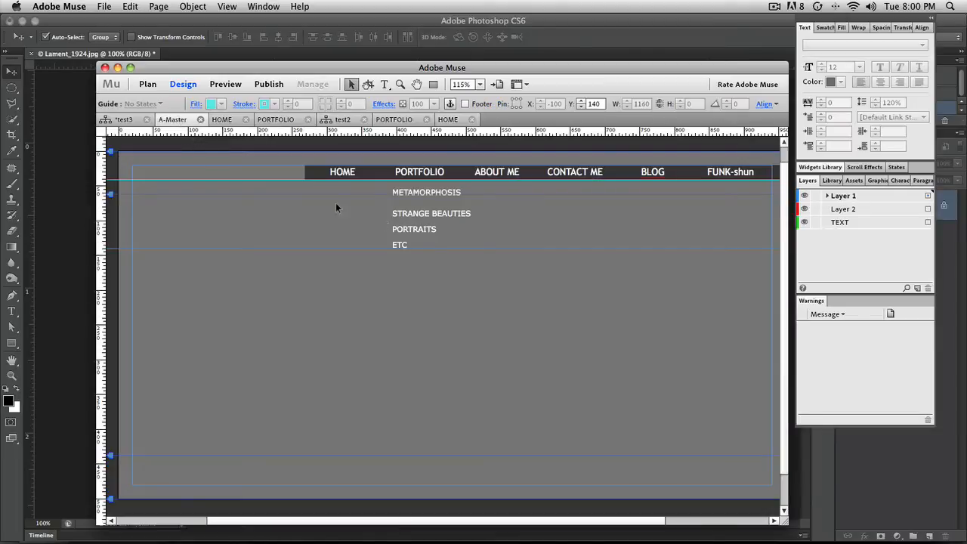
{"action": "mouse_move", "coordinate": [527, 252]}
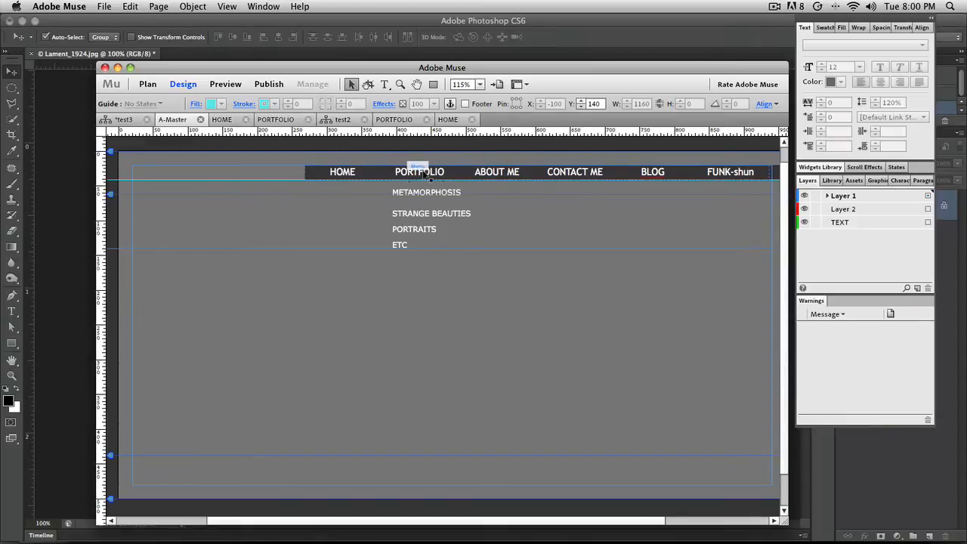
{"action": "mouse_move", "coordinate": [493, 190]}
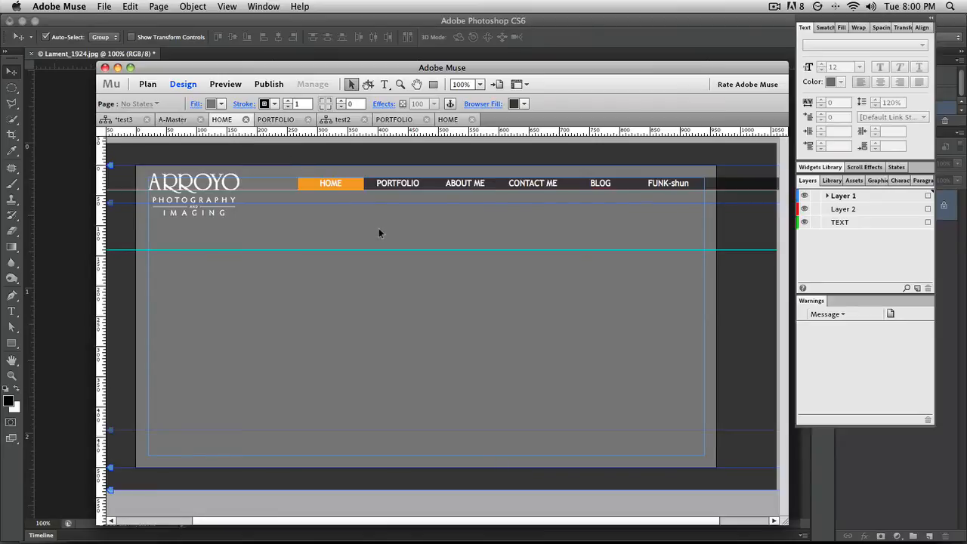
{"action": "mouse_move", "coordinate": [414, 177]}
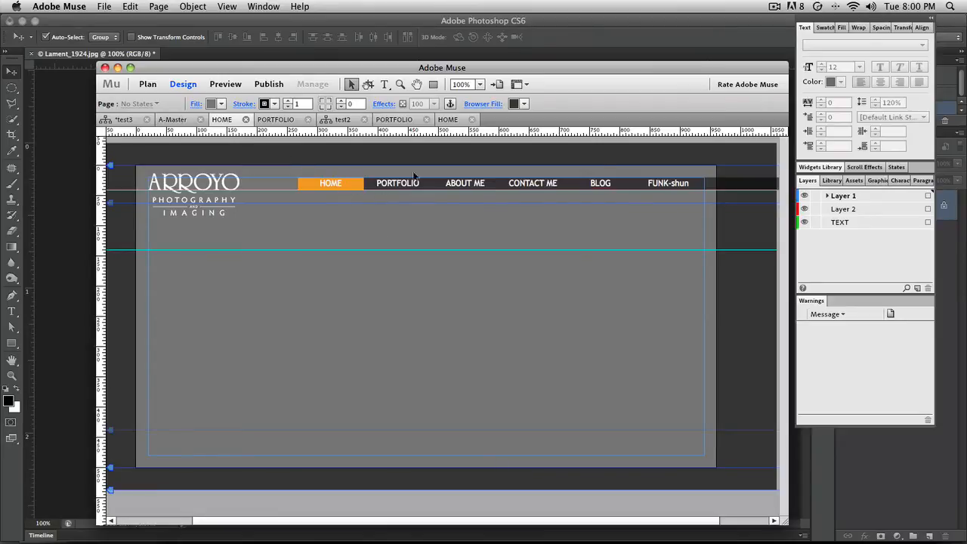
{"action": "mouse_move", "coordinate": [284, 156]}
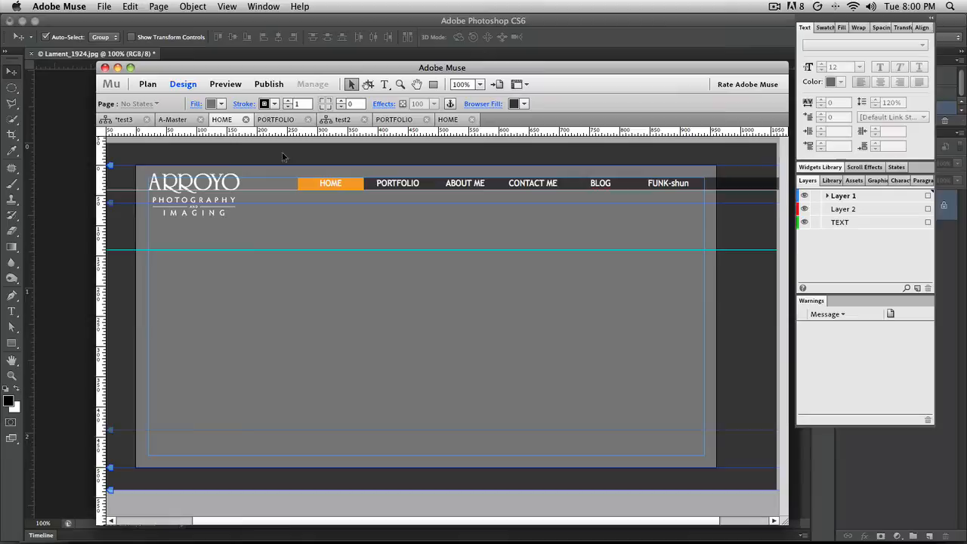
{"action": "mouse_move", "coordinate": [693, 300]}
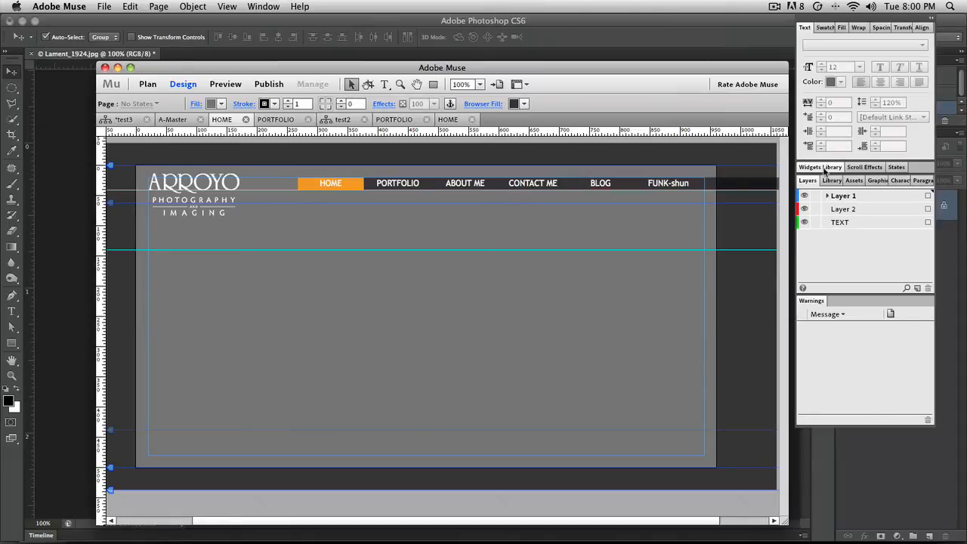
Step: Drag the Fullscreen widget from the Widgets Library Slideshows folder onto the HOME page
{"action": "left_click", "coordinate": [819, 167]}
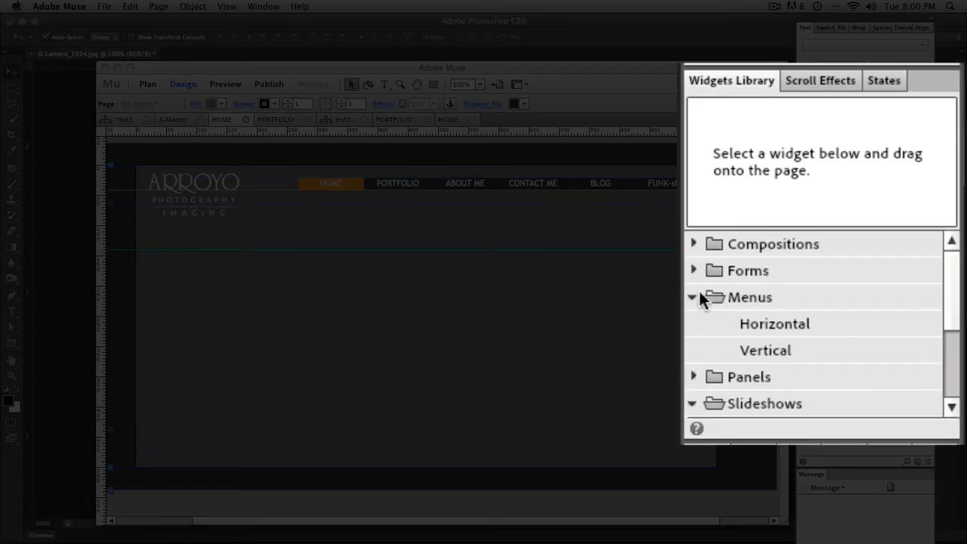
{"action": "left_click", "coordinate": [765, 403]}
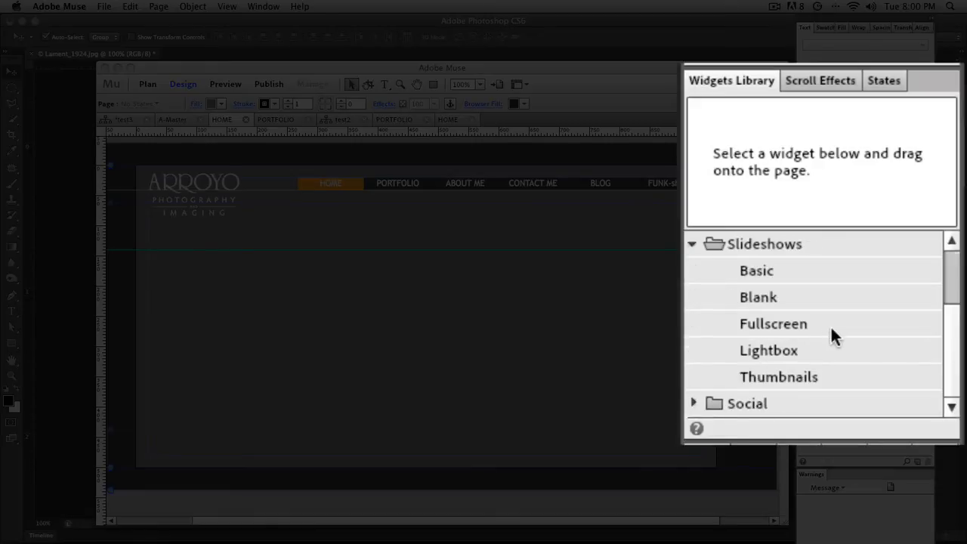
{"action": "mouse_move", "coordinate": [812, 293]}
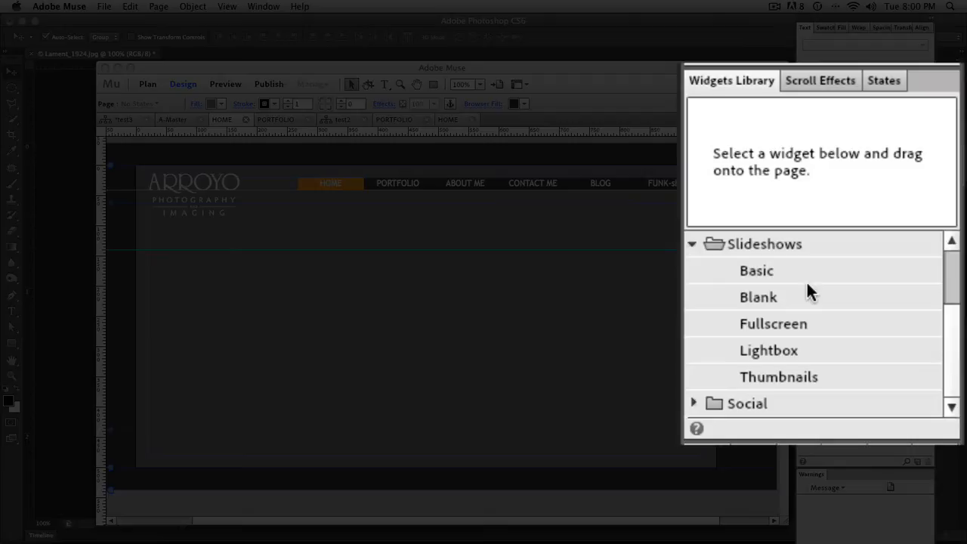
{"action": "mouse_move", "coordinate": [791, 323]}
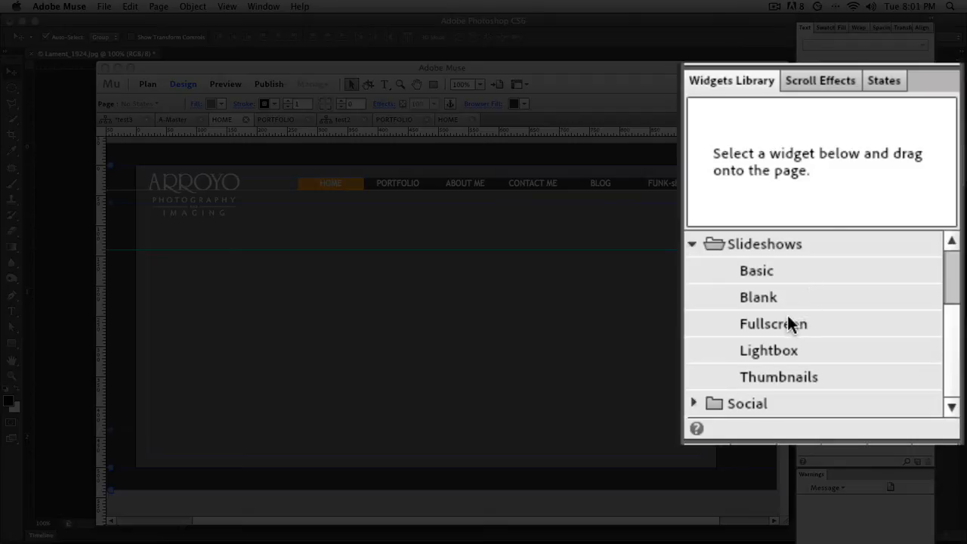
{"action": "left_click", "coordinate": [773, 323]}
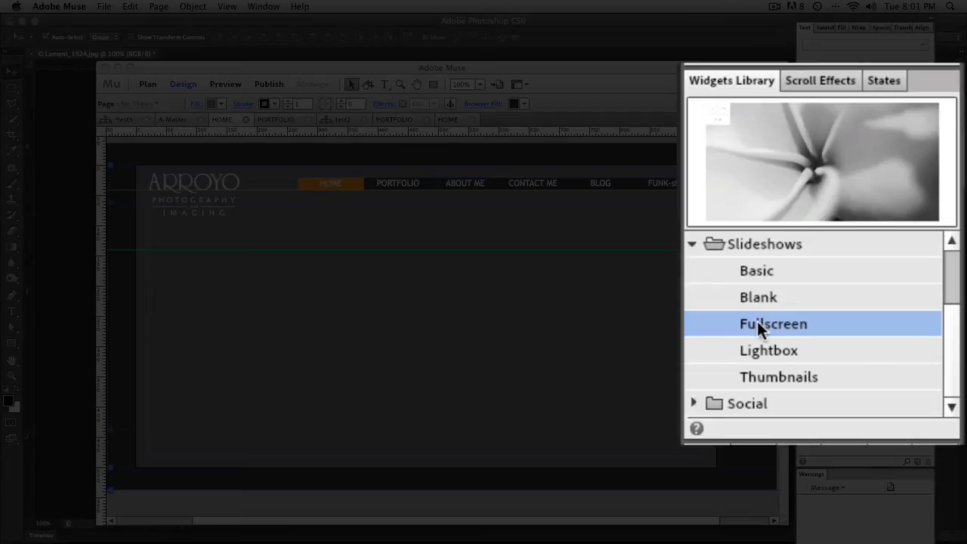
{"action": "mouse_move", "coordinate": [782, 189]}
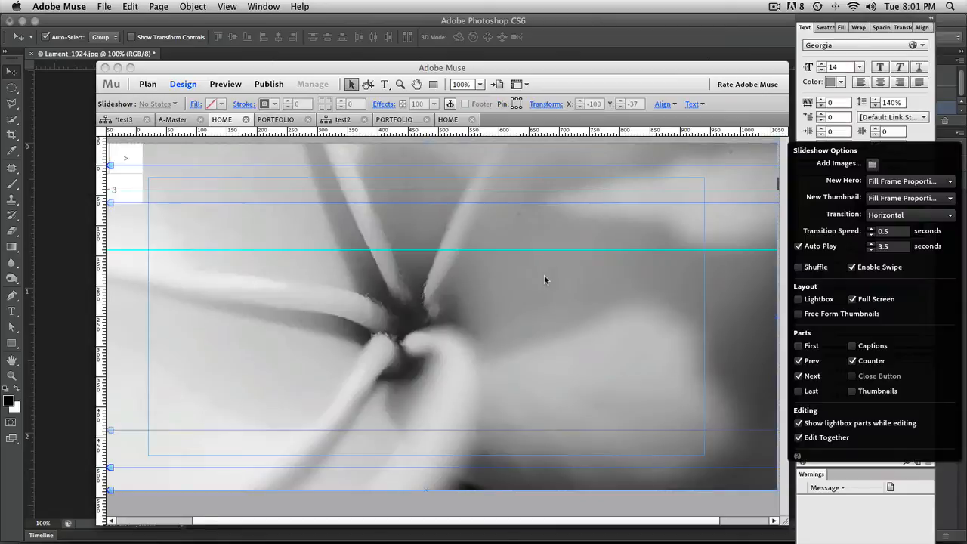
{"action": "mouse_move", "coordinate": [642, 223]}
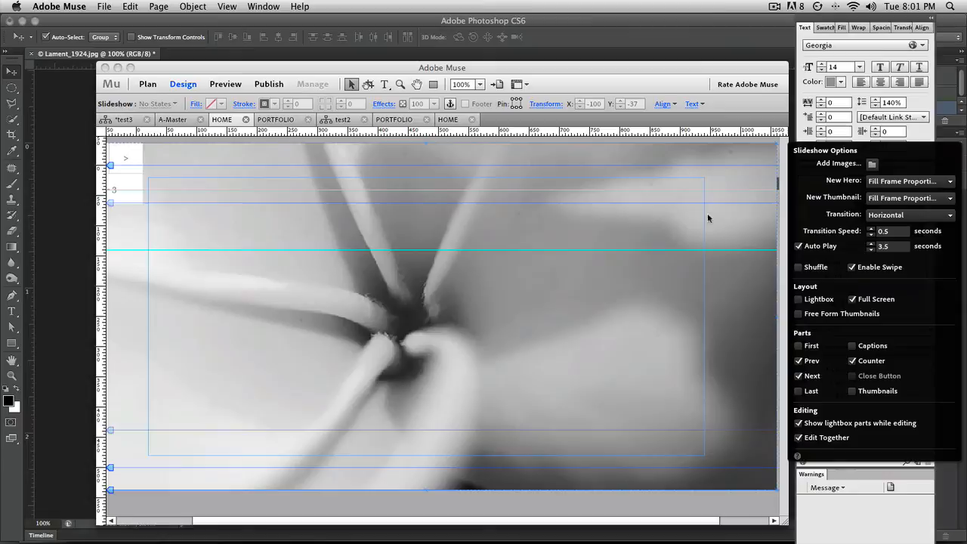
{"action": "mouse_move", "coordinate": [589, 178]}
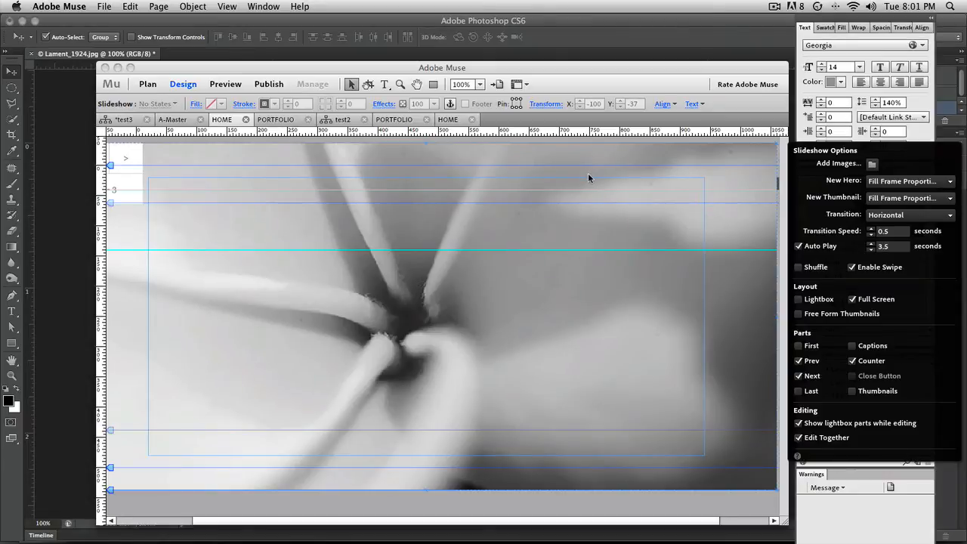
{"action": "mouse_move", "coordinate": [695, 203]}
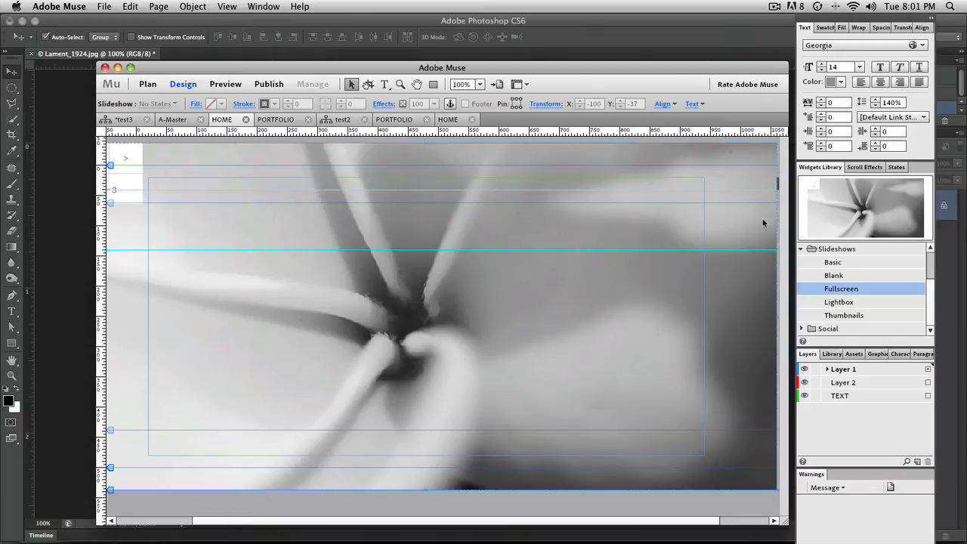
{"action": "left_click", "coordinate": [125, 158]}
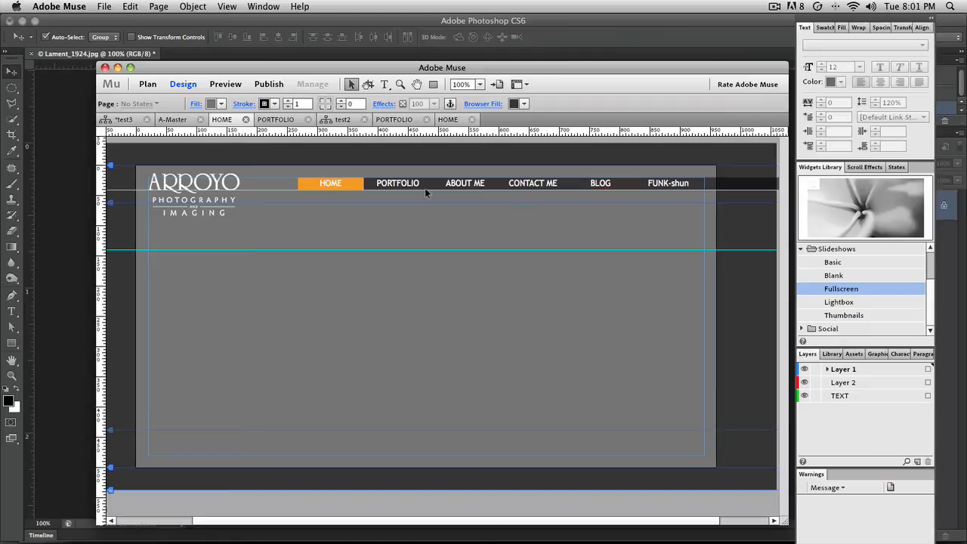
{"action": "mouse_move", "coordinate": [622, 248]}
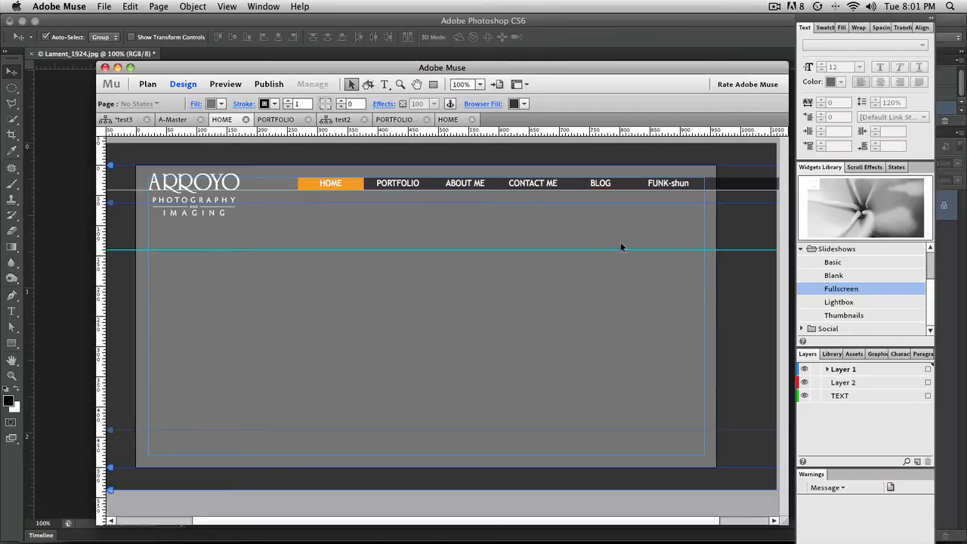
{"action": "mouse_move", "coordinate": [513, 200]}
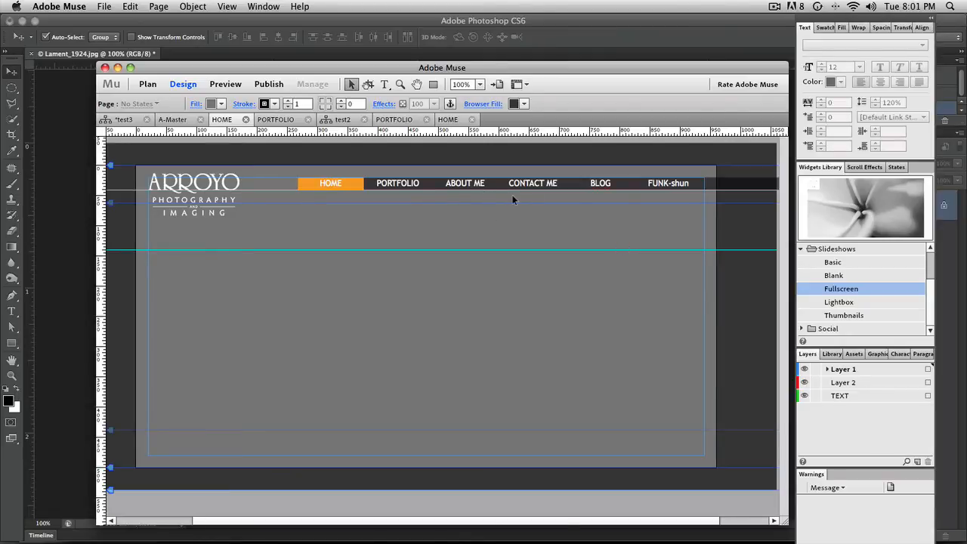
{"action": "mouse_move", "coordinate": [611, 171]}
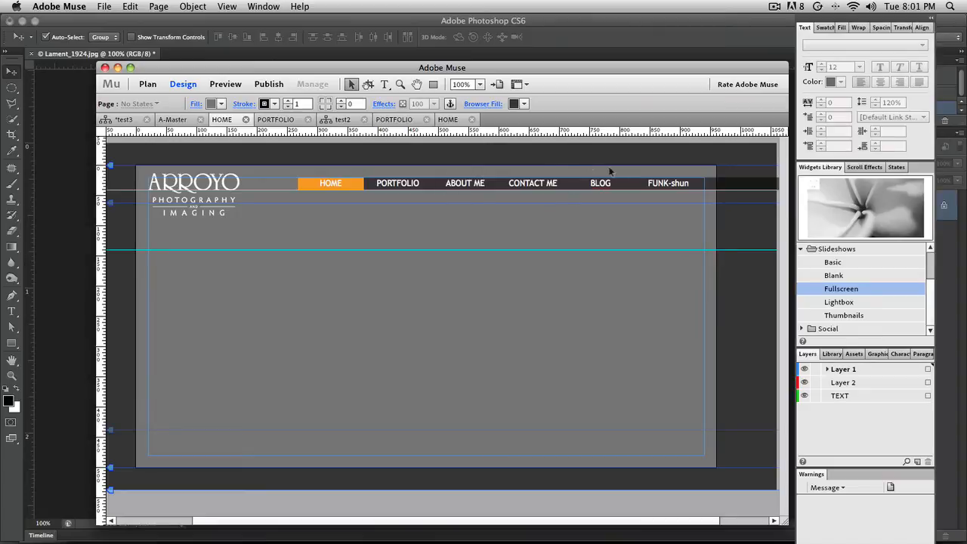
{"action": "mouse_move", "coordinate": [393, 189]}
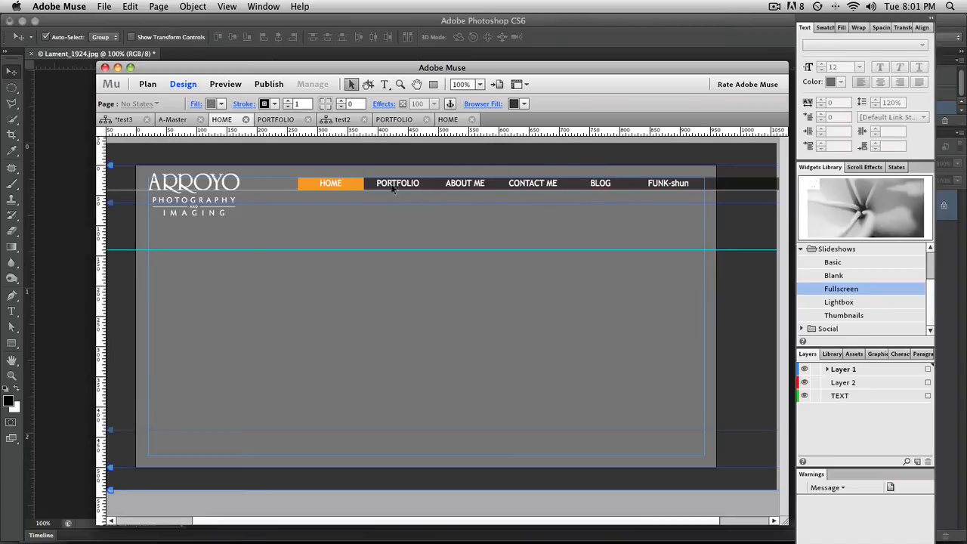
{"action": "mouse_move", "coordinate": [684, 202]}
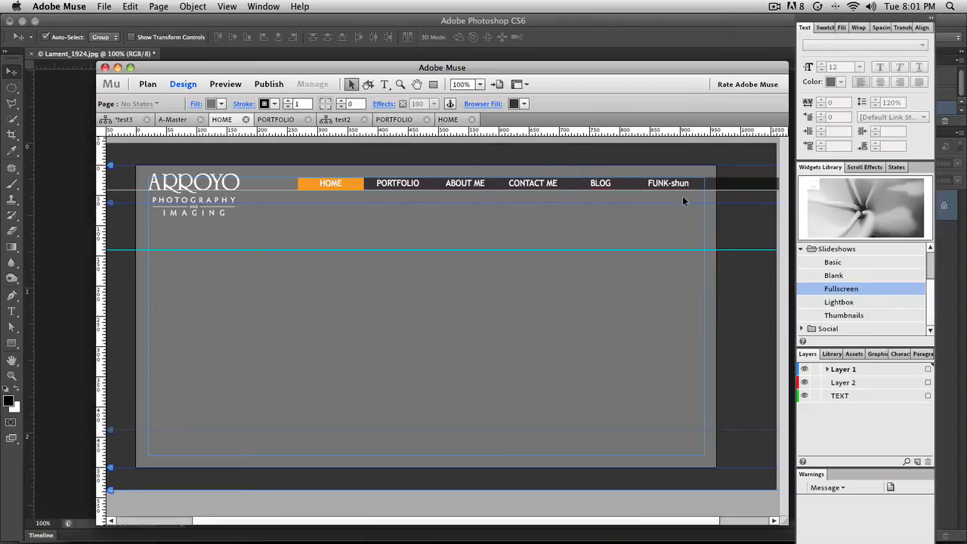
{"action": "mouse_move", "coordinate": [678, 190]}
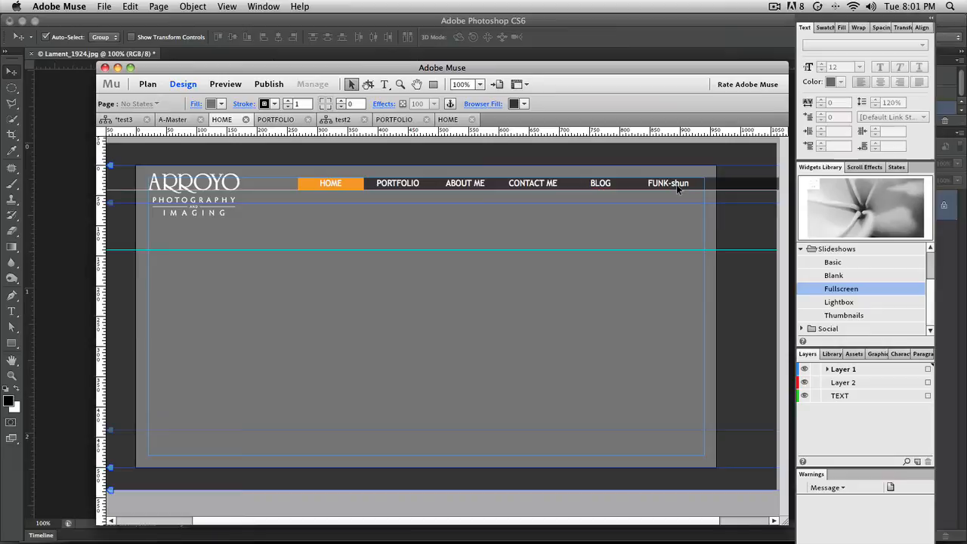
{"action": "mouse_move", "coordinate": [685, 205]}
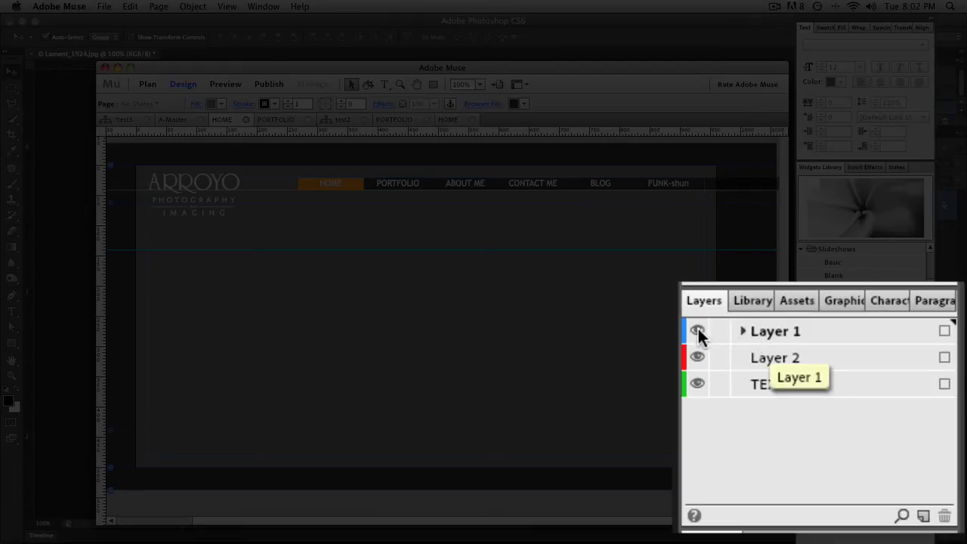
Step: Hide Layer 1 so the ARROYO logo and menu bar disappear
{"action": "left_click", "coordinate": [698, 331]}
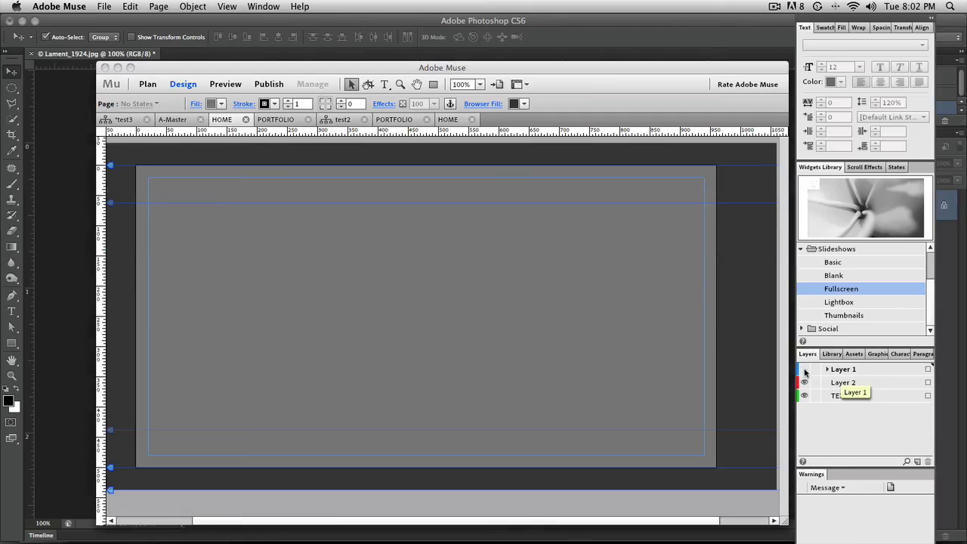
Step: Show Layer 1 again and make Layer 2 the active layer
{"action": "left_click", "coordinate": [804, 369]}
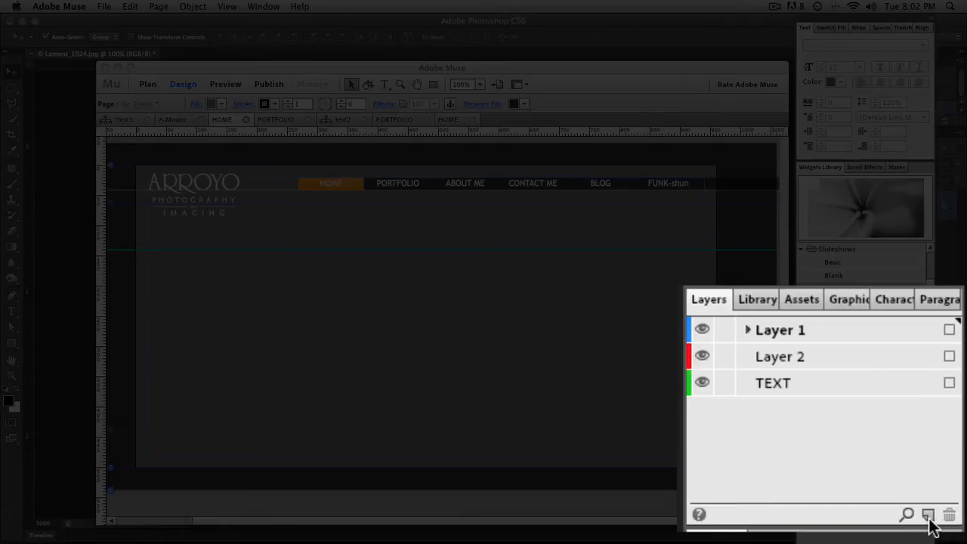
{"action": "mouse_move", "coordinate": [857, 407]}
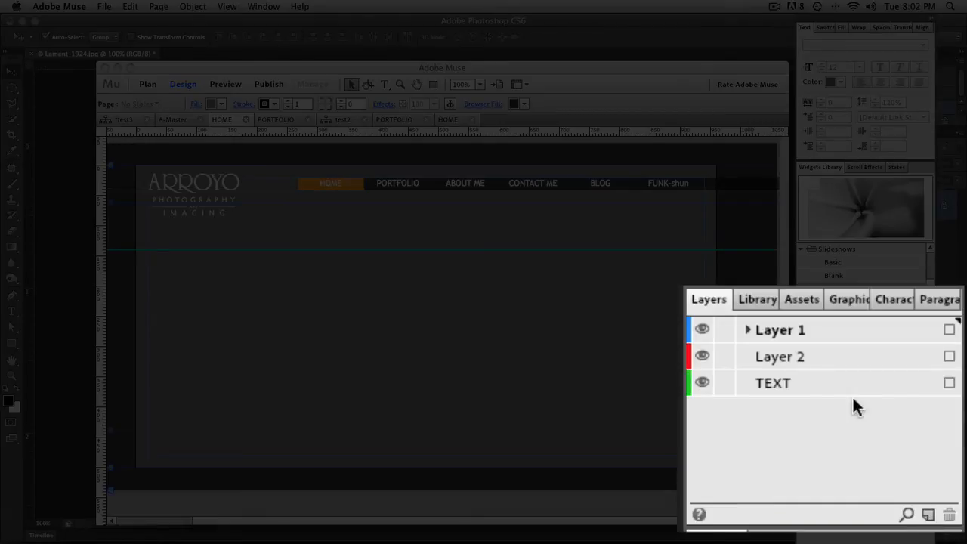
{"action": "mouse_move", "coordinate": [823, 357]}
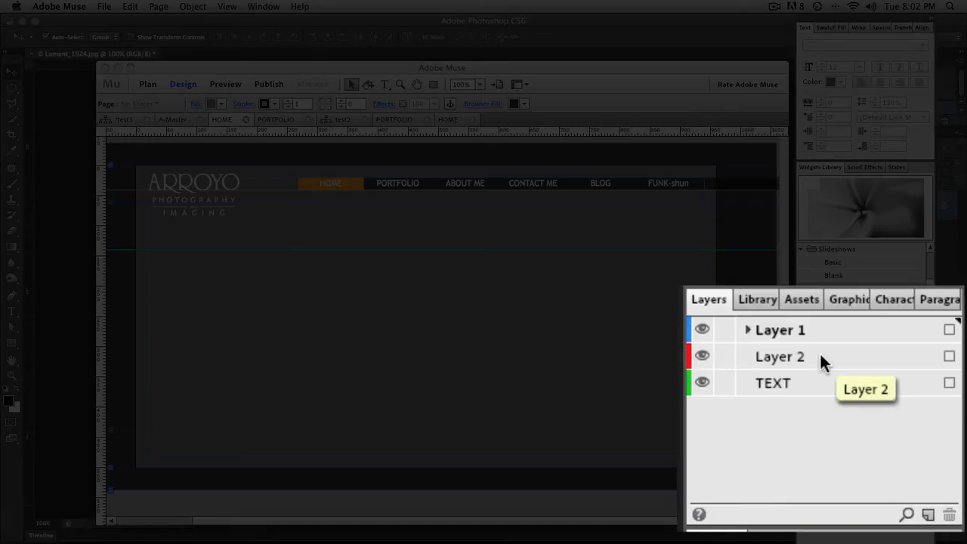
{"action": "mouse_move", "coordinate": [835, 368]}
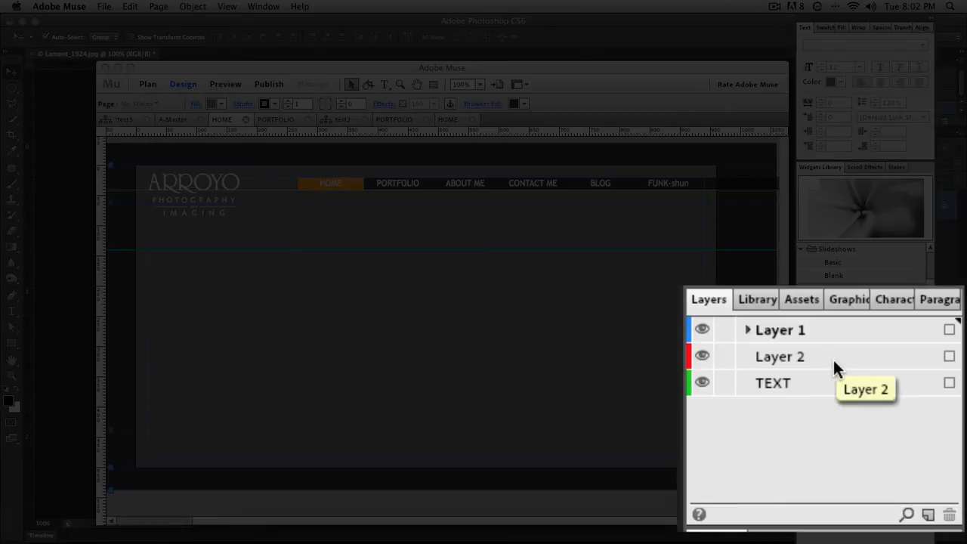
{"action": "left_click", "coordinate": [780, 356]}
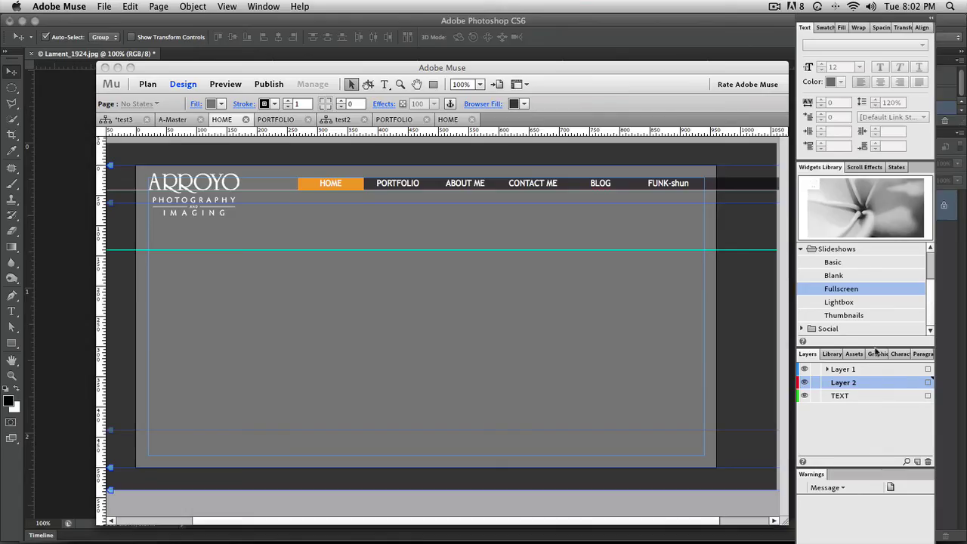
{"action": "mouse_move", "coordinate": [851, 293]}
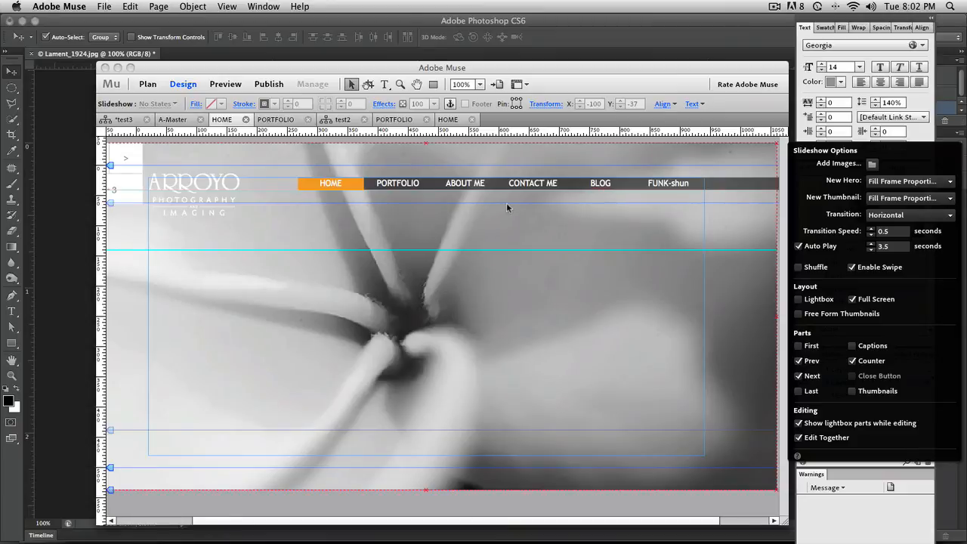
{"action": "mouse_move", "coordinate": [510, 189]}
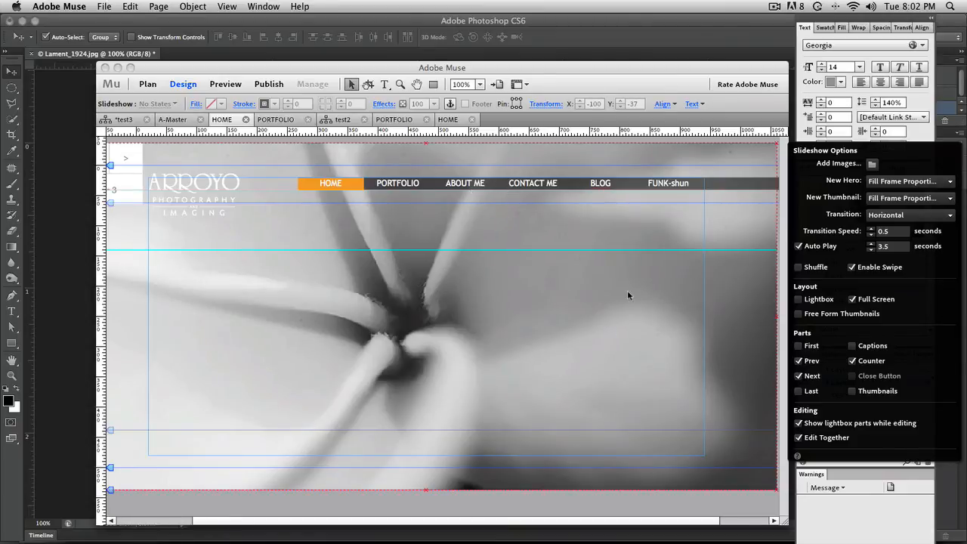
{"action": "mouse_move", "coordinate": [622, 321]}
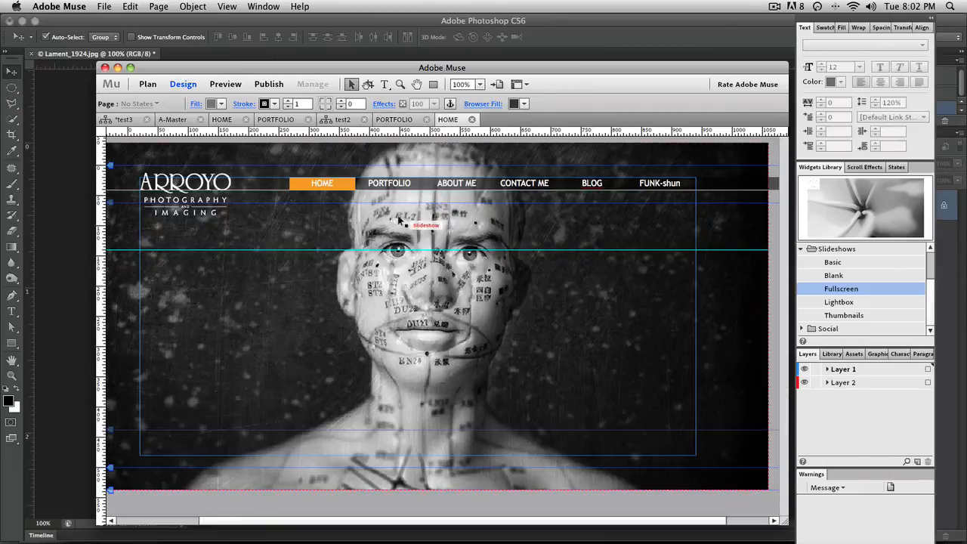
{"action": "mouse_move", "coordinate": [487, 303]}
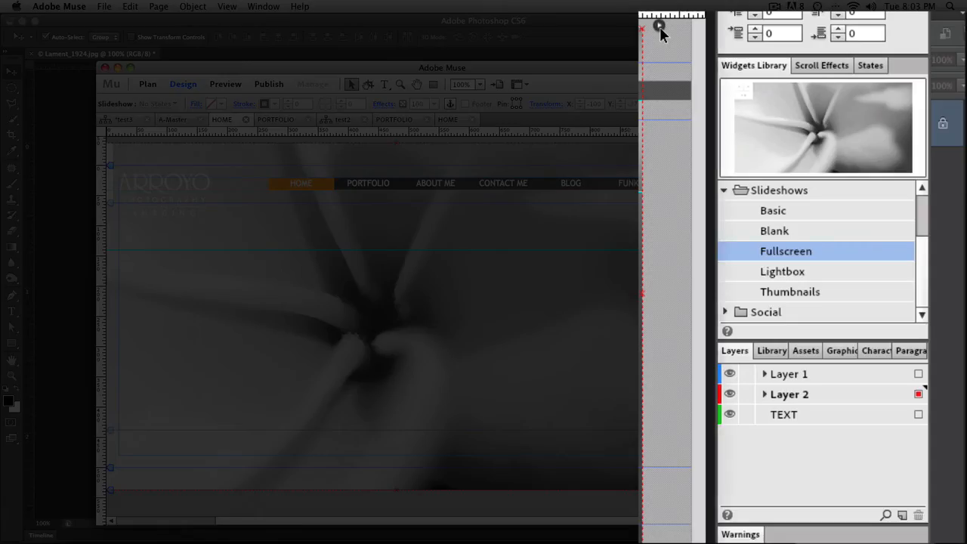
Step: Add the images > home photos (angela, brook, caterina, sarah) to the slideshow
{"action": "left_click", "coordinate": [659, 26]}
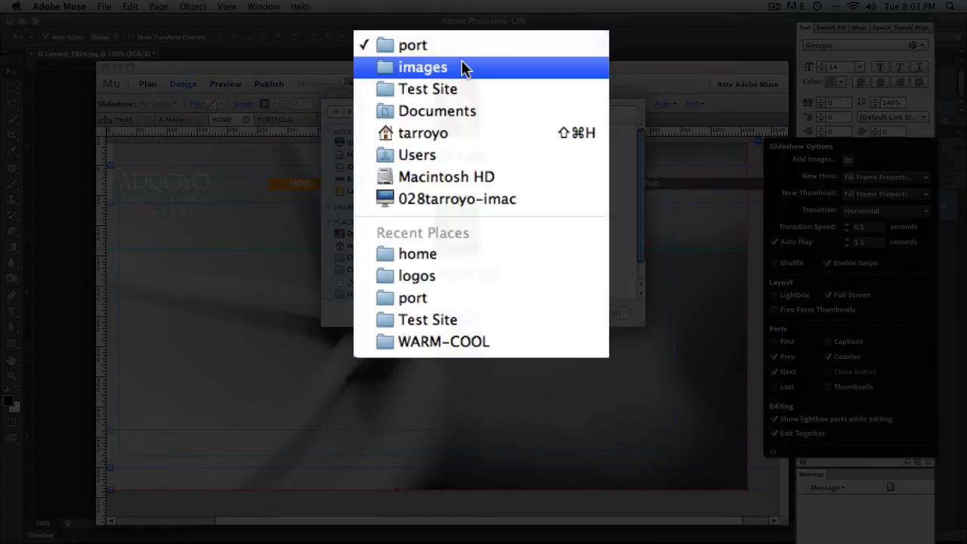
{"action": "left_click", "coordinate": [422, 68]}
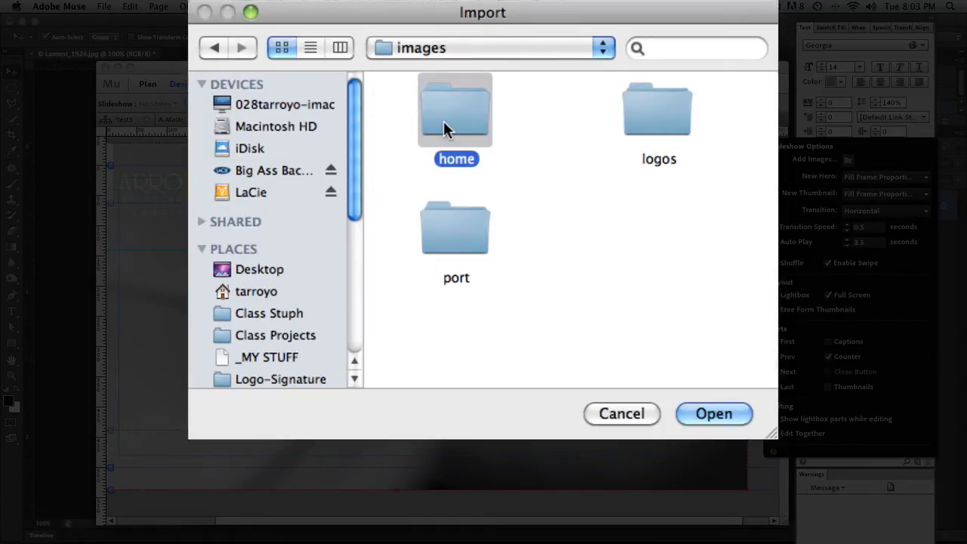
{"action": "double_click", "coordinate": [455, 109]}
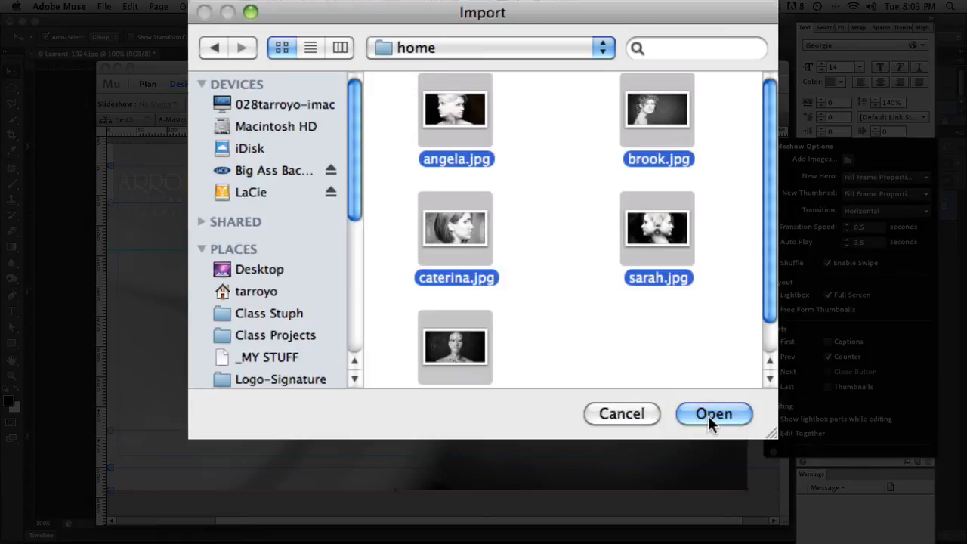
{"action": "left_click", "coordinate": [714, 413]}
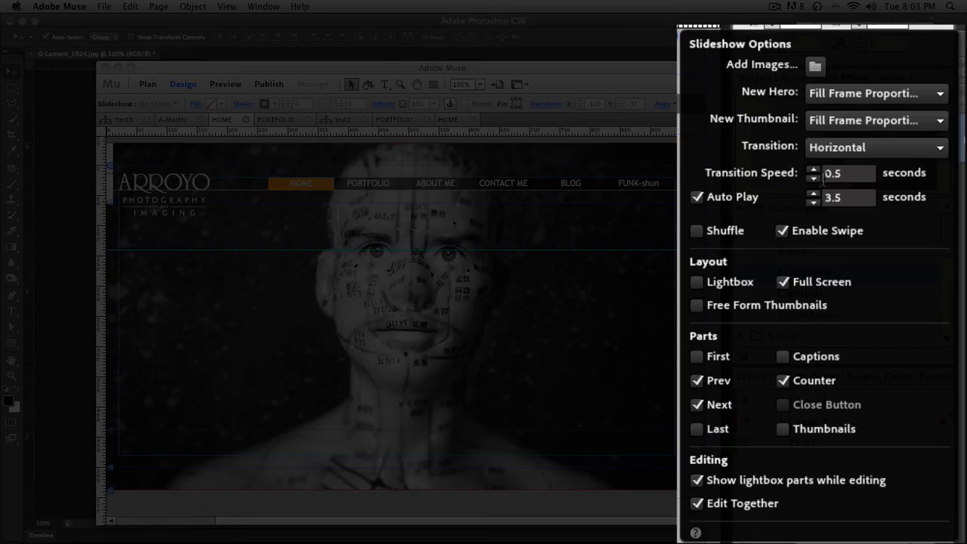
{"action": "mouse_move", "coordinate": [816, 202]}
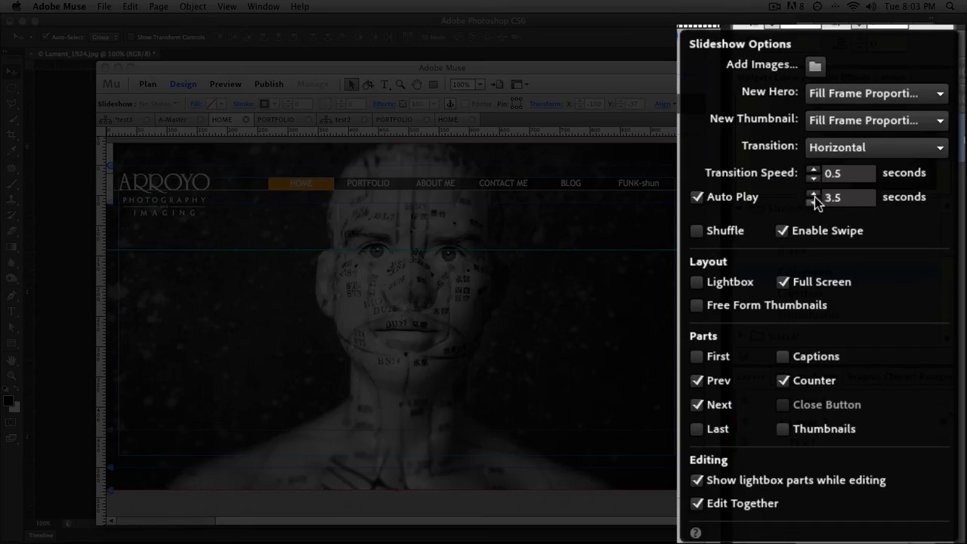
{"action": "mouse_move", "coordinate": [805, 206]}
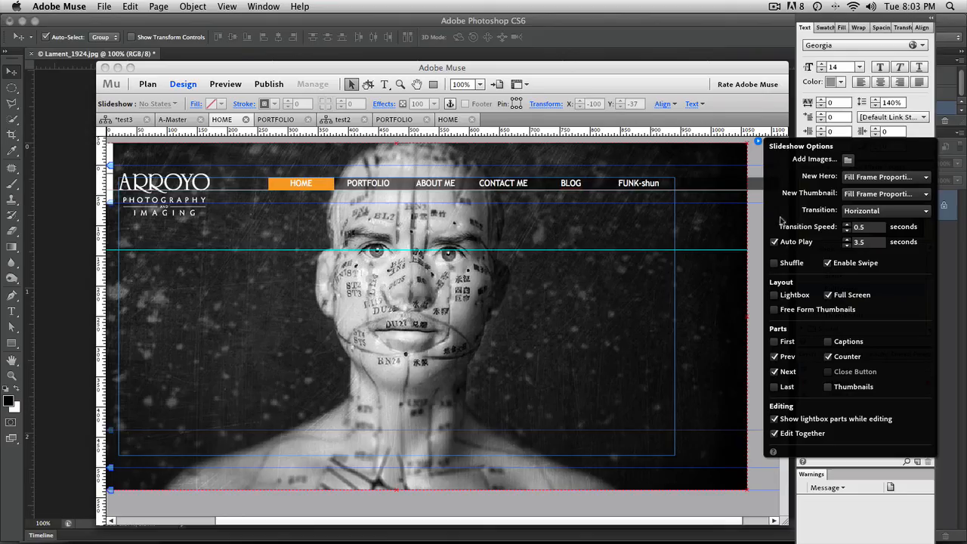
{"action": "mouse_move", "coordinate": [704, 411]}
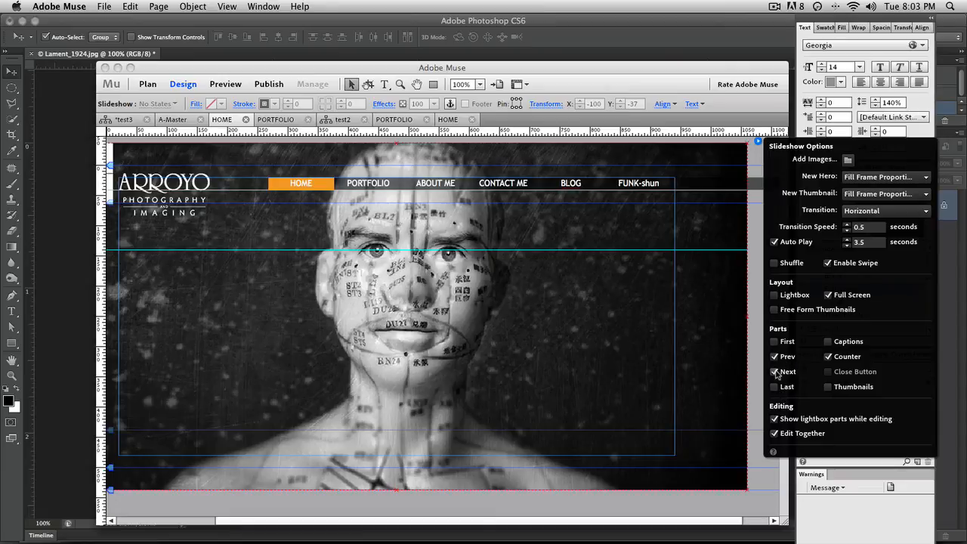
Step: Uncheck the Next and Counter parts and toggle the Thumbnails part
{"action": "left_click", "coordinate": [775, 371]}
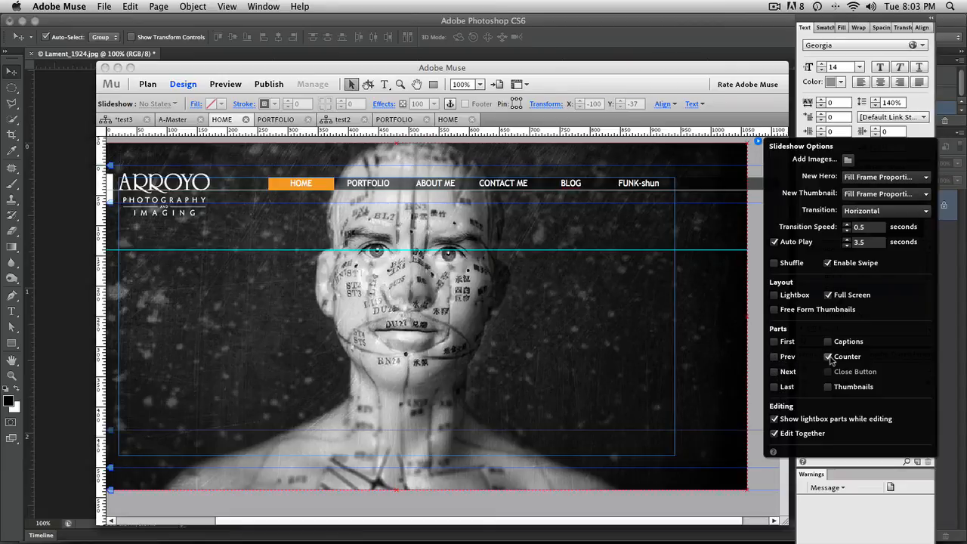
{"action": "left_click", "coordinate": [828, 355]}
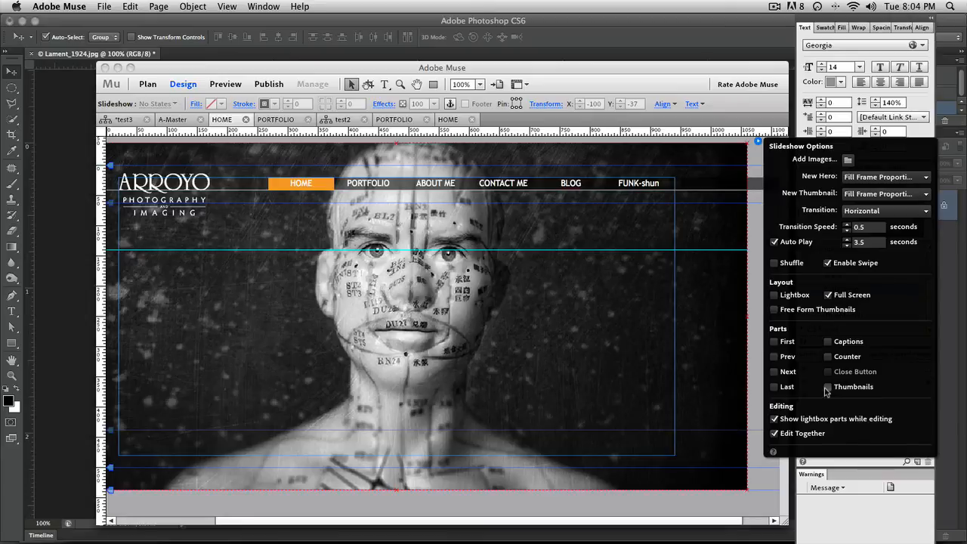
{"action": "left_click", "coordinate": [826, 386]}
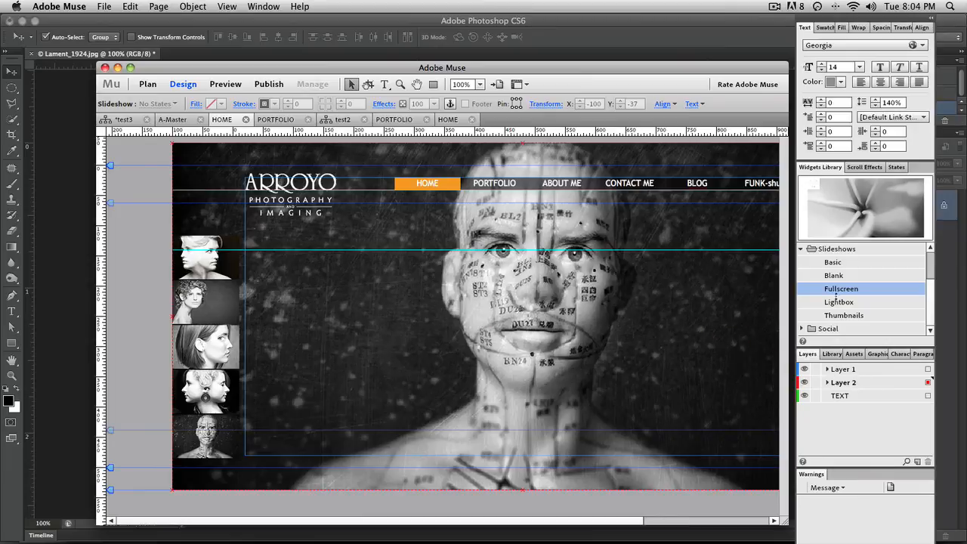
{"action": "mouse_move", "coordinate": [495, 505]}
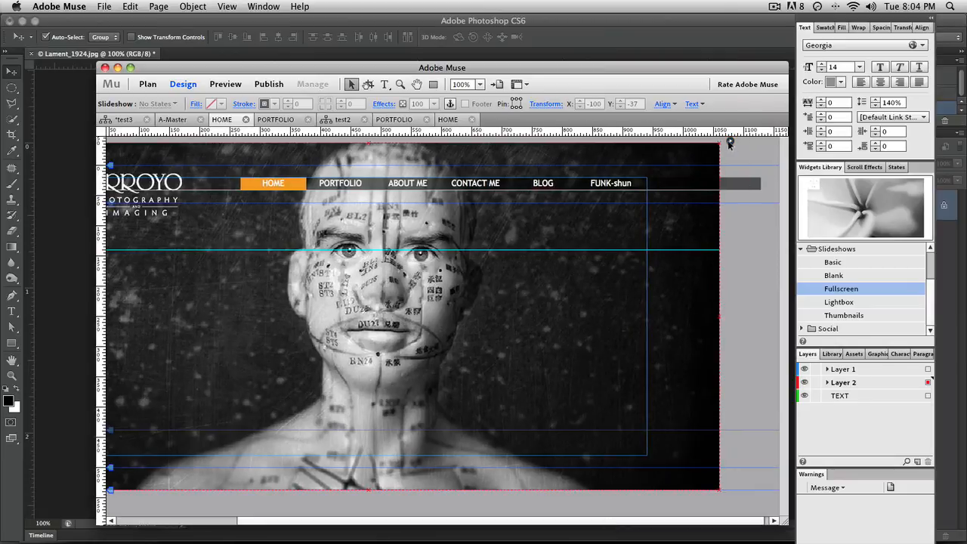
Step: Select the slideshow's top-right corner, now without its thumbnail strip
{"action": "left_click", "coordinate": [727, 142]}
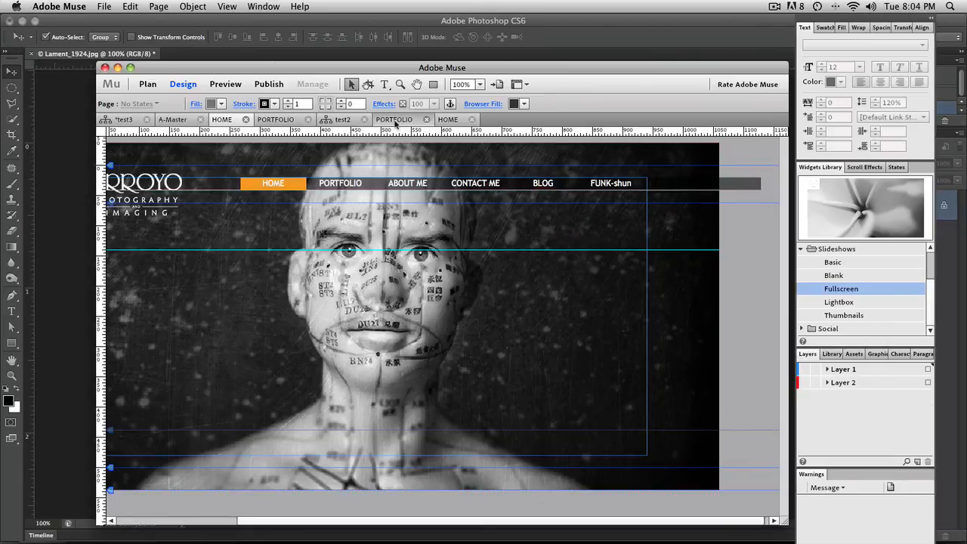
Step: Open the PORTFOLIO page with its four photo thumbnails
{"action": "left_click", "coordinate": [393, 119]}
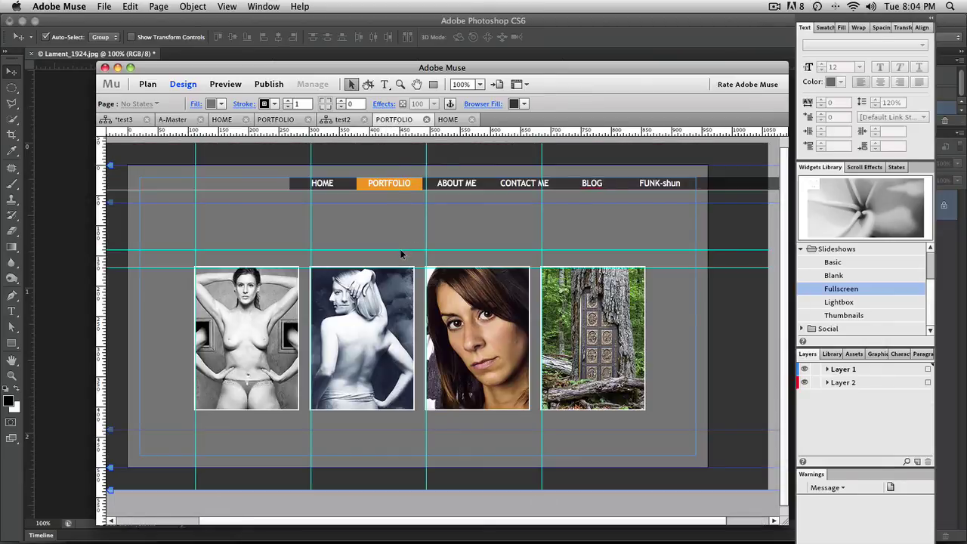